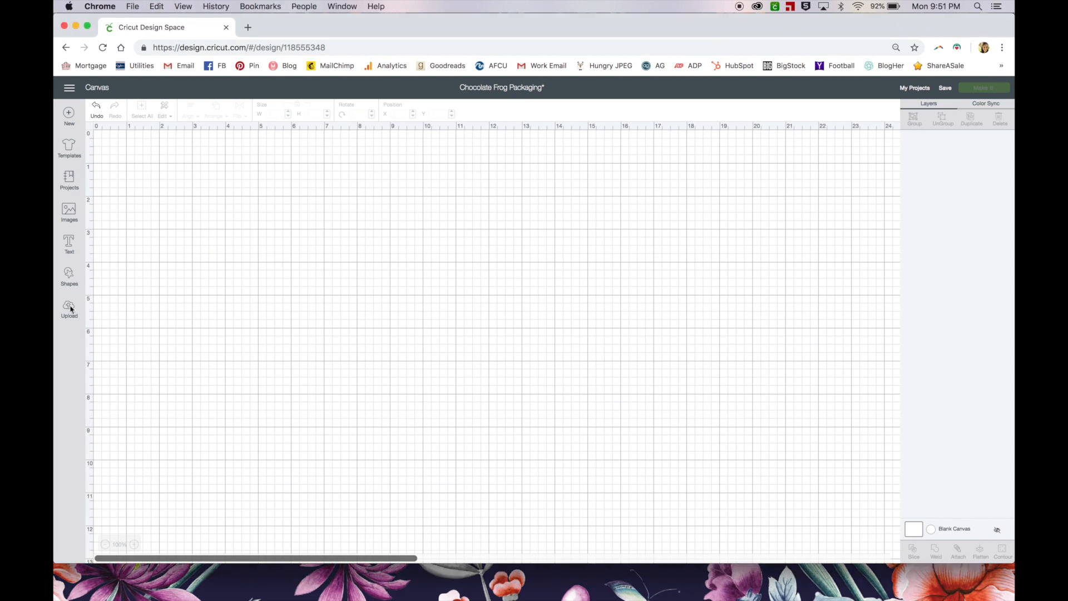
Start a new image upload from the Upload area, then cancel it and return
click(69, 307)
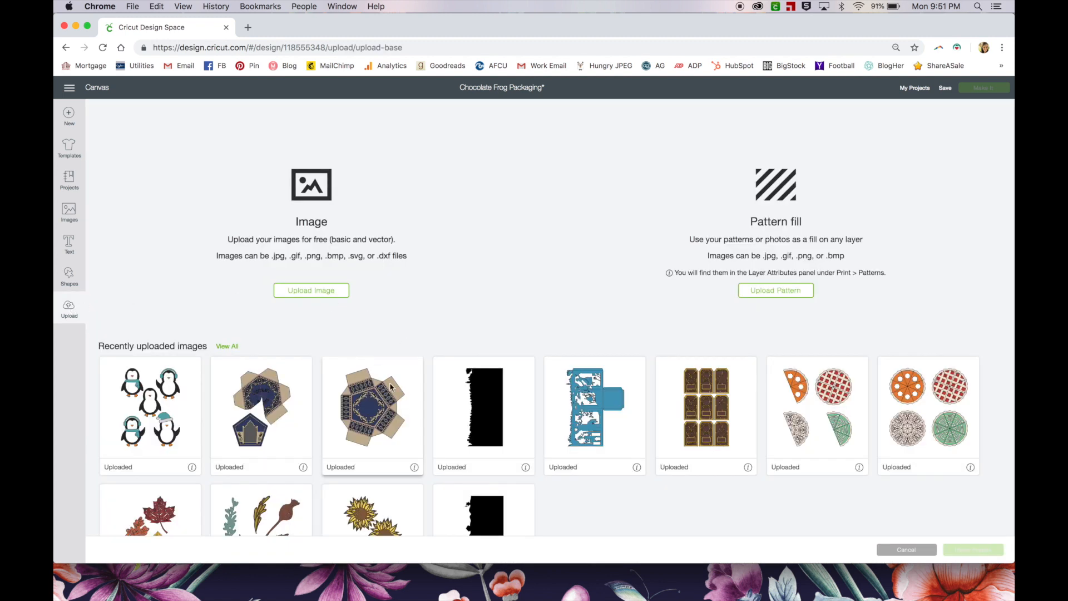
mouse_move(334, 296)
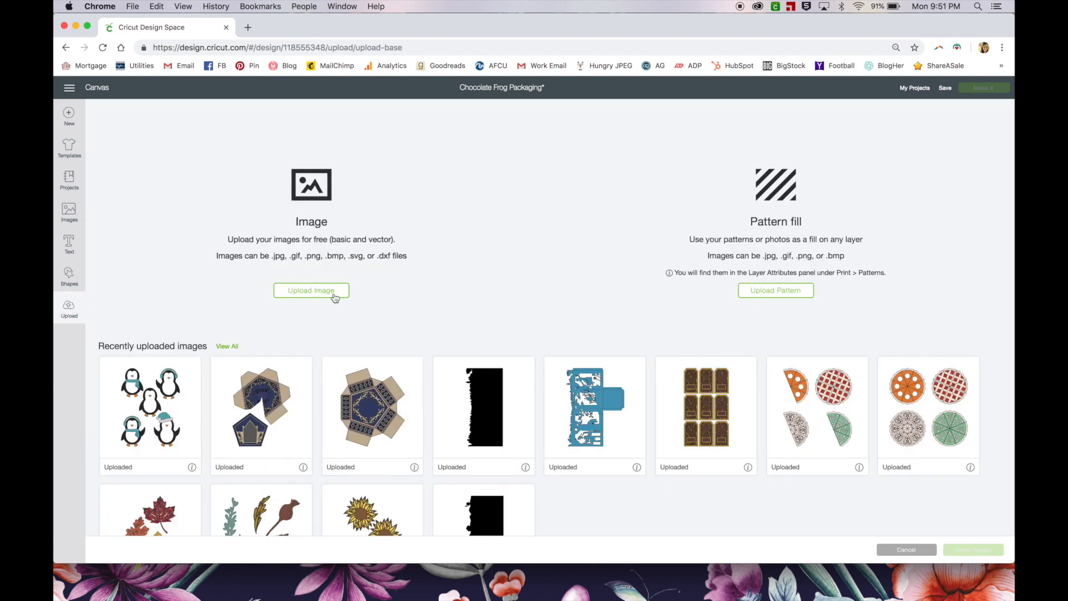
click(312, 291)
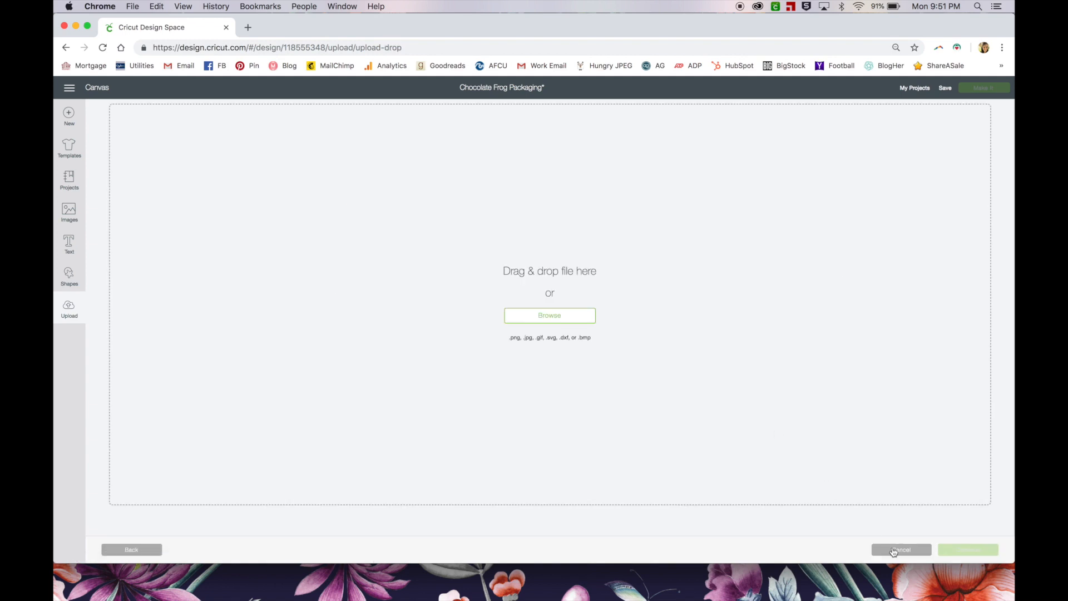
click(900, 550)
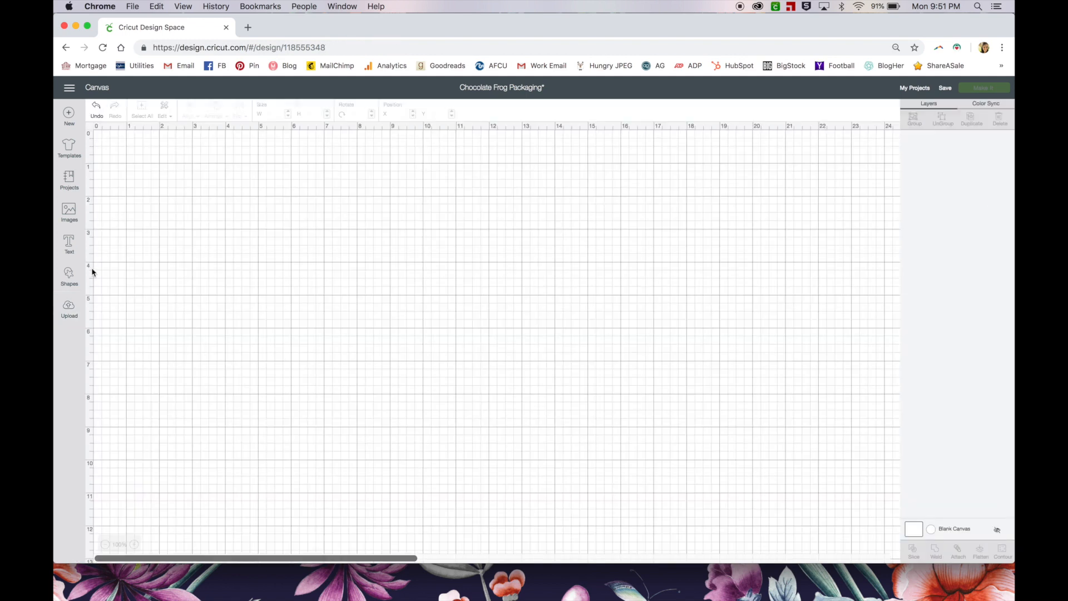
Insert the two recently uploaded chocolate frog box images onto the canvas
click(69, 309)
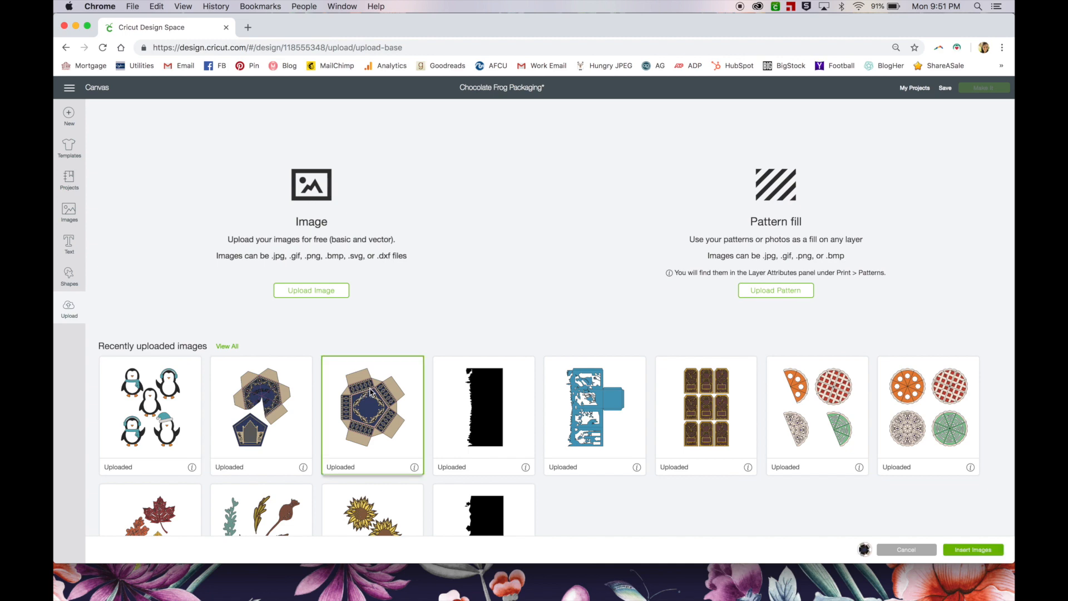
click(260, 409)
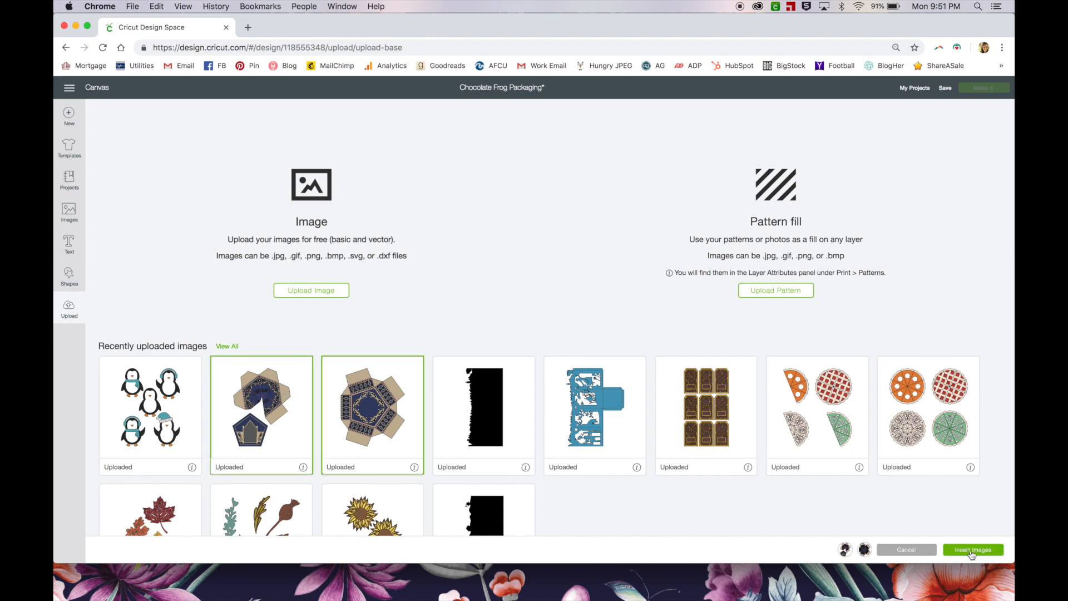
click(973, 550)
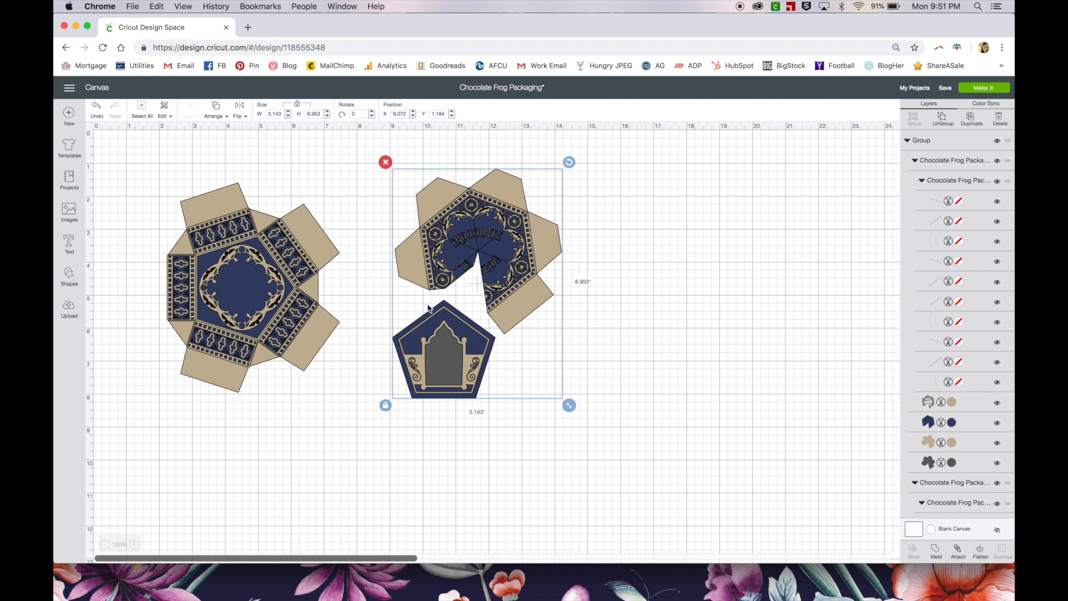
mouse_move(617, 140)
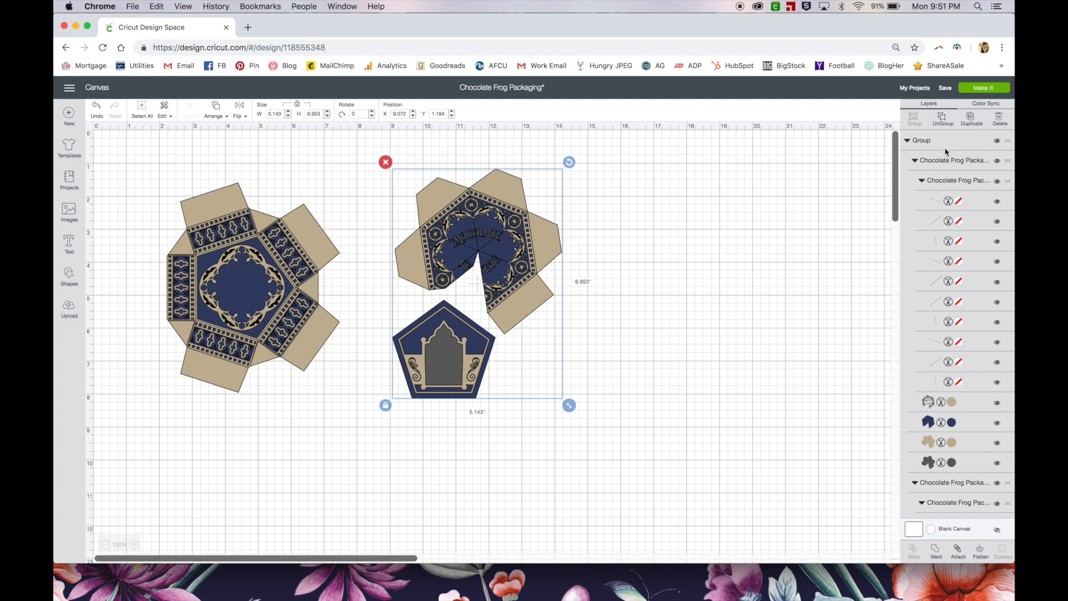
mouse_move(770, 223)
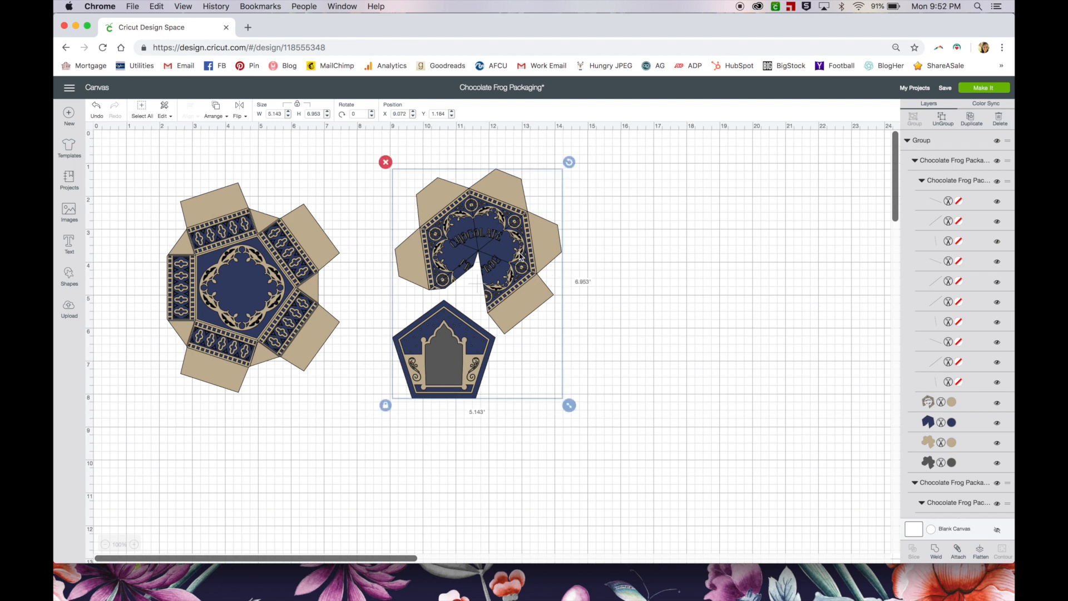
mouse_move(602, 288)
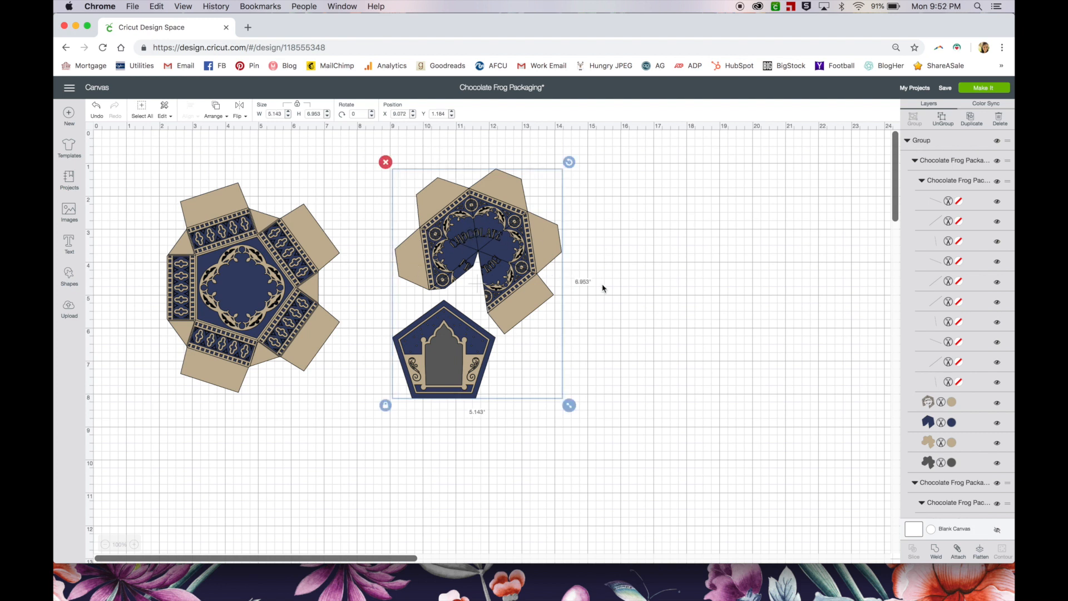
mouse_move(440, 168)
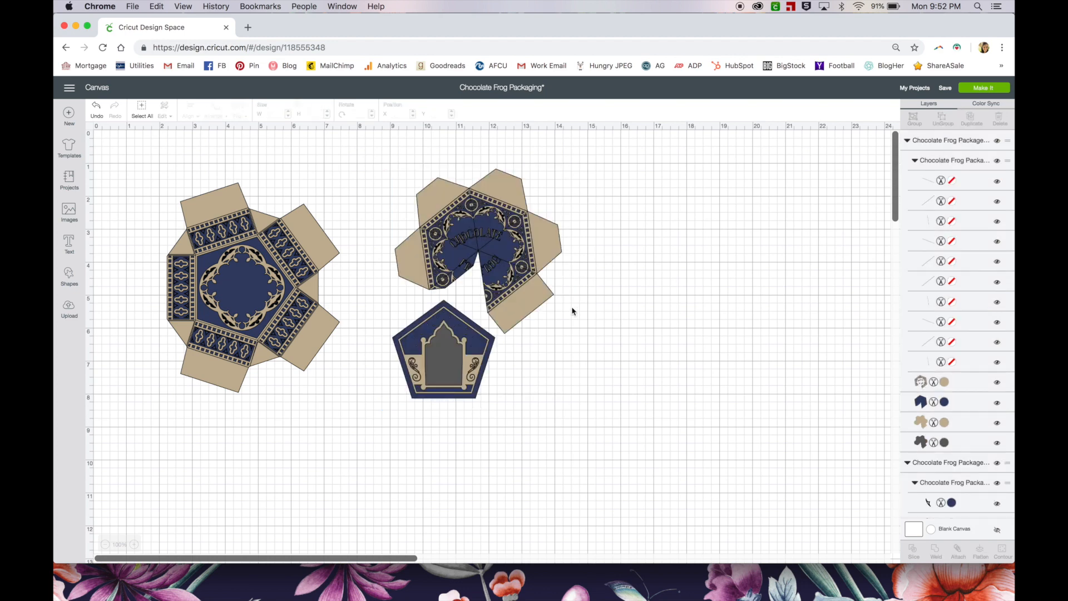
Ungroup the inserted packaging into its individual layers
click(442, 375)
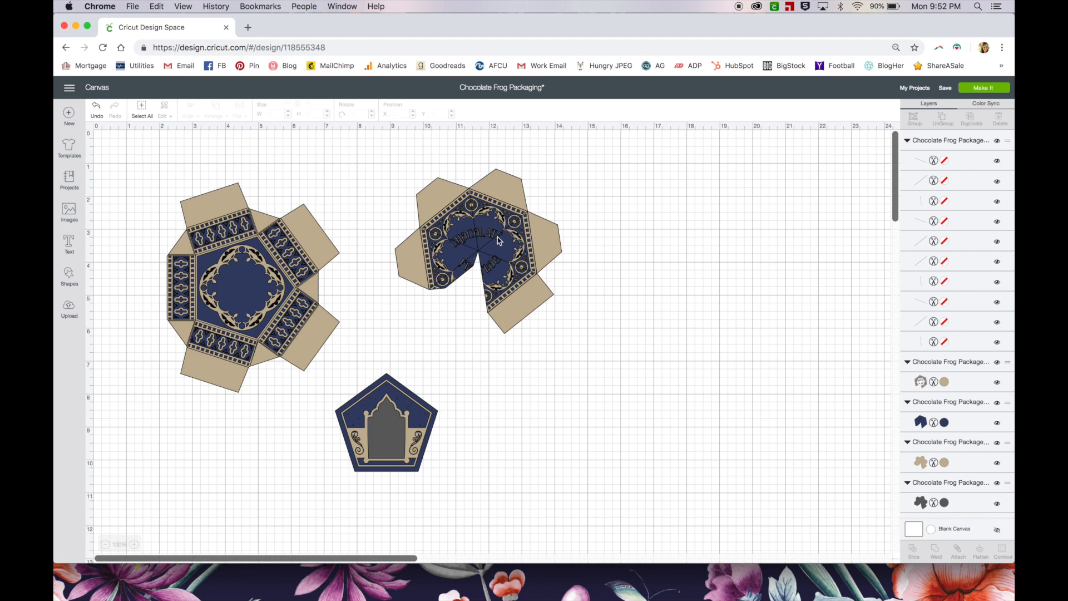
mouse_move(469, 199)
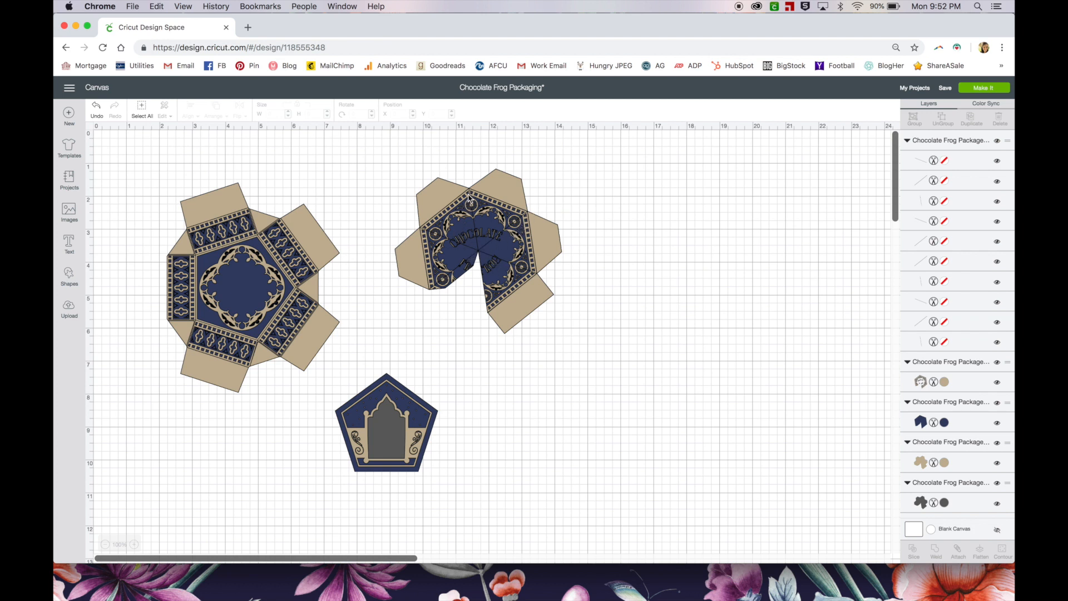
mouse_move(514, 307)
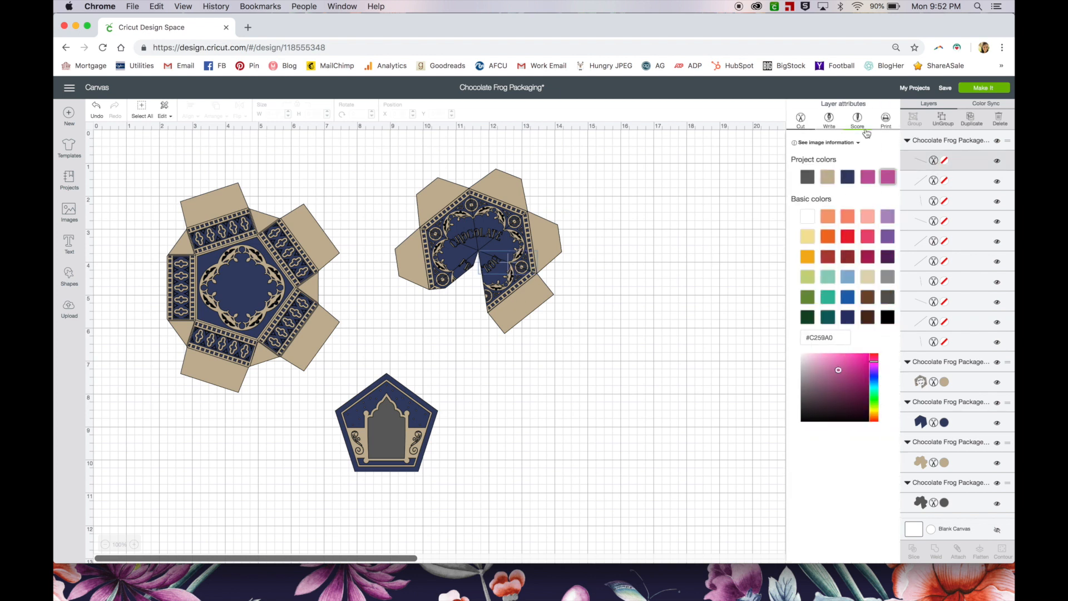
Change the lid net's fold-line layers from Cut to Score in Layer Attributes
click(858, 118)
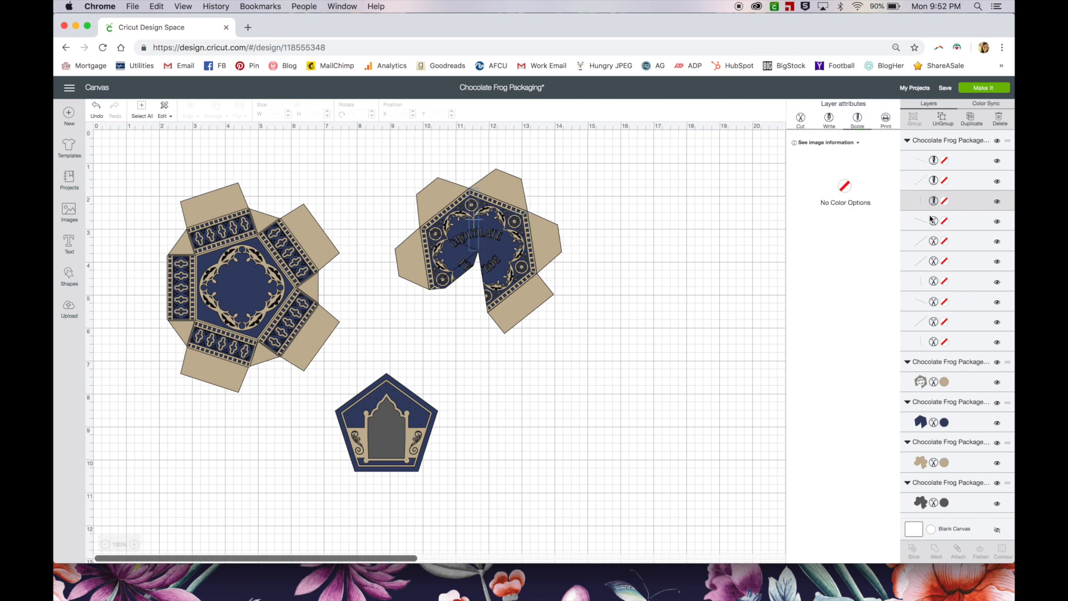
click(945, 240)
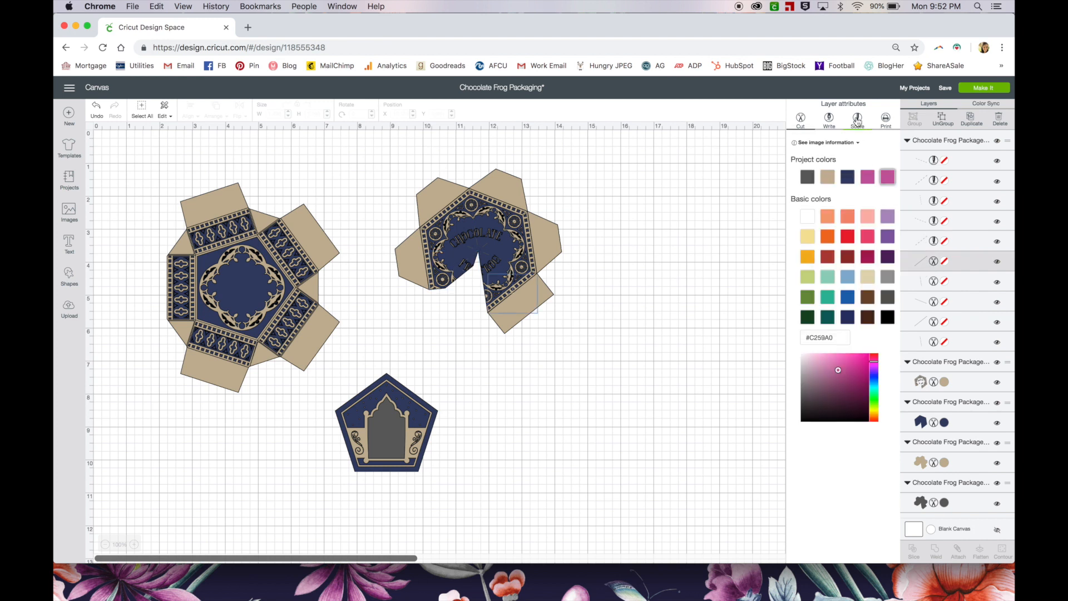
click(856, 119)
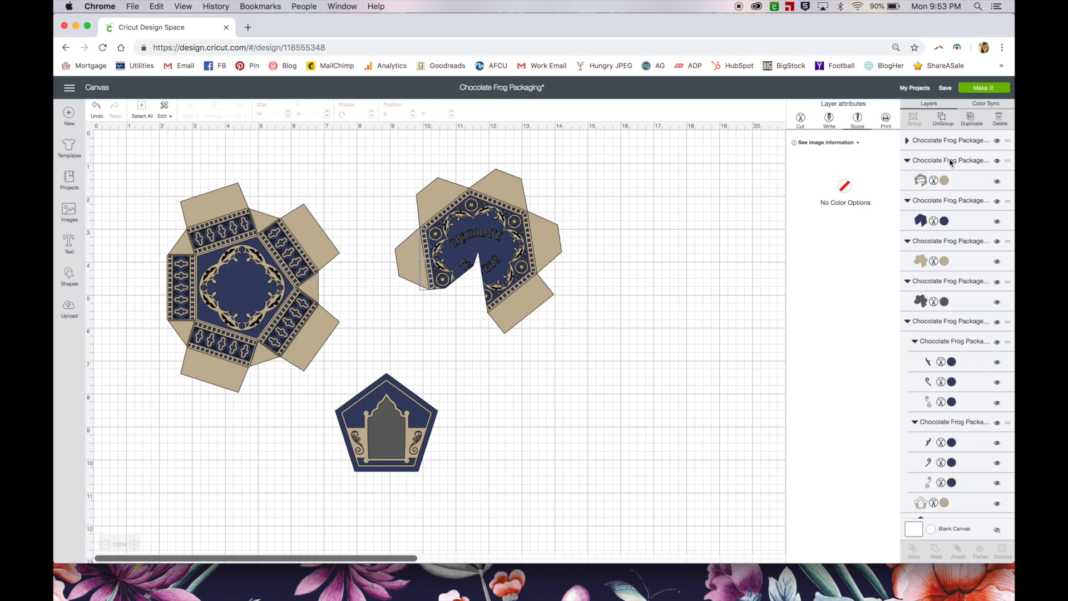
Select the whole lid net piece, showing its roughly five-inch size
click(478, 238)
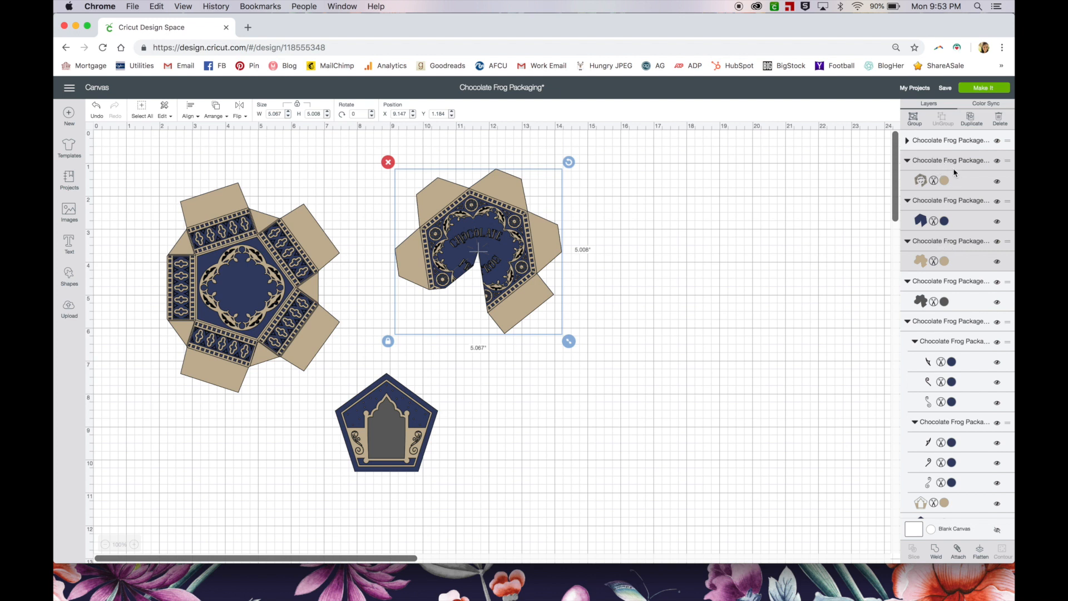
mouse_move(954, 238)
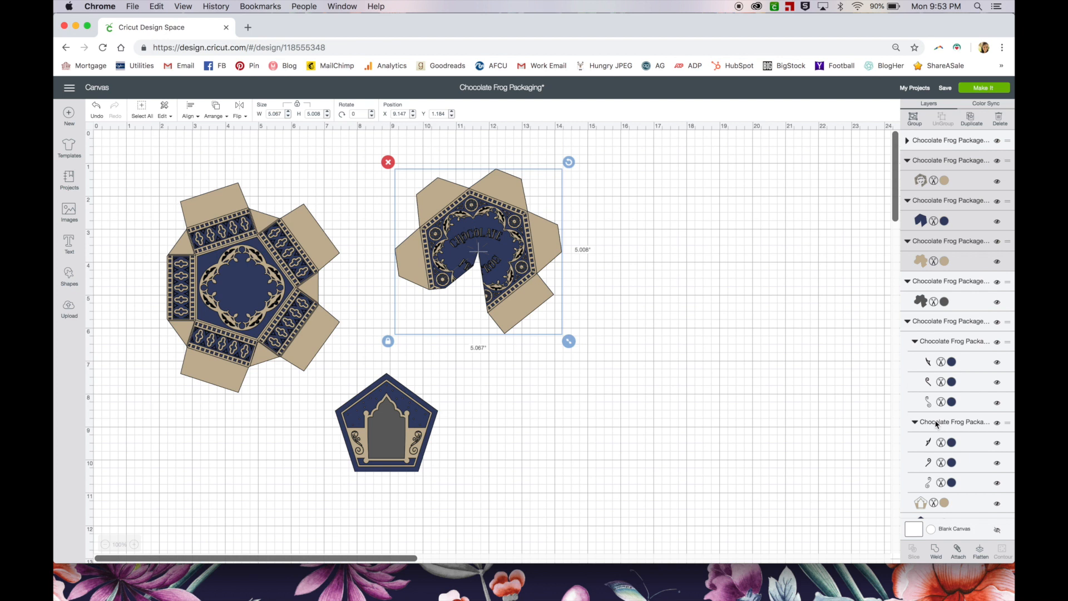
mouse_move(945, 218)
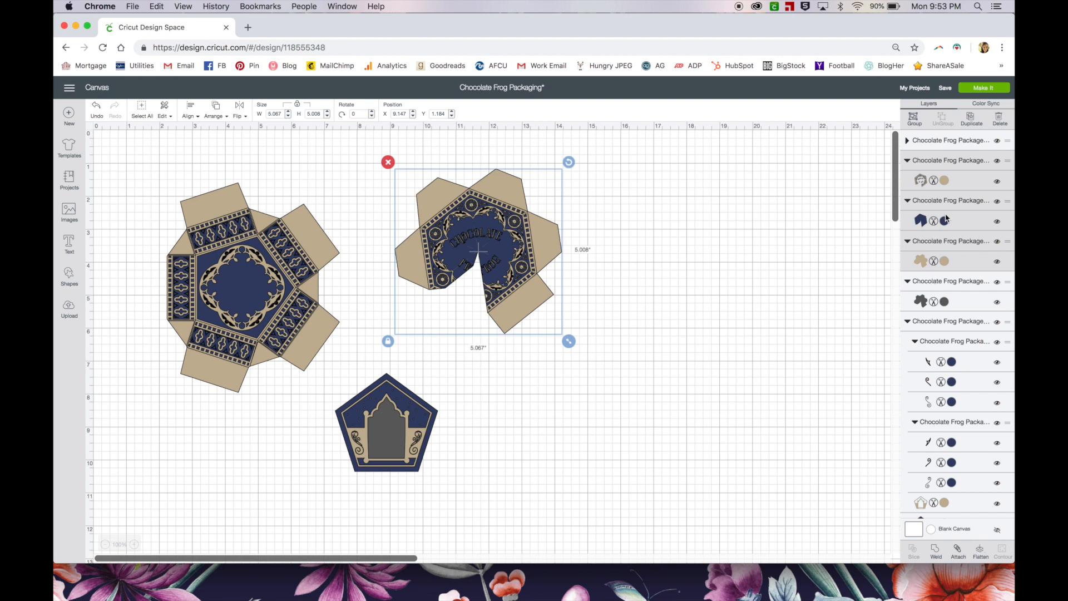
mouse_move(990, 486)
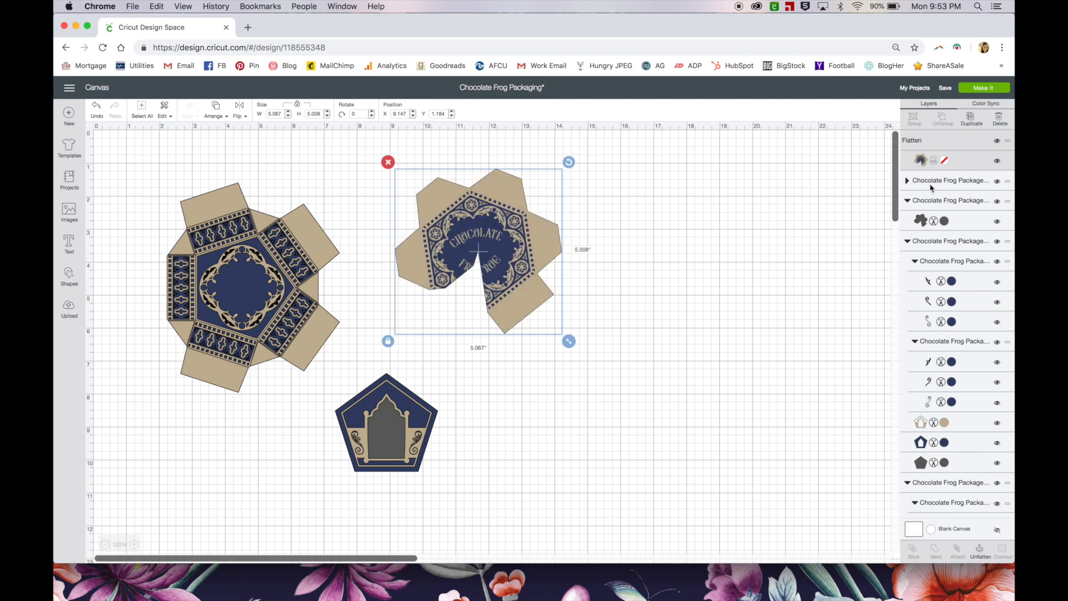
mouse_move(936, 163)
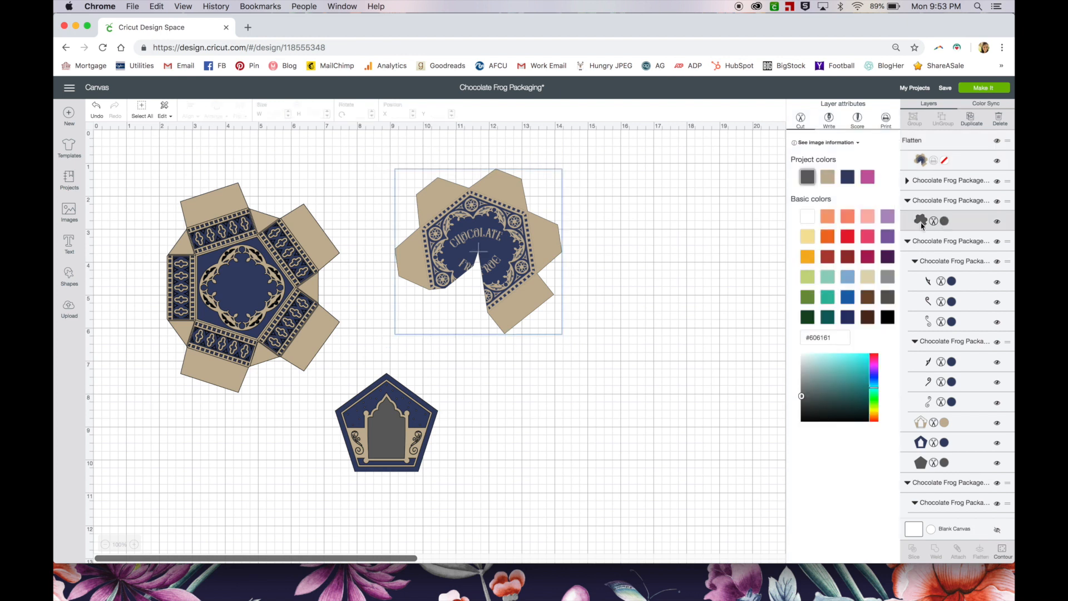
mouse_move(953, 215)
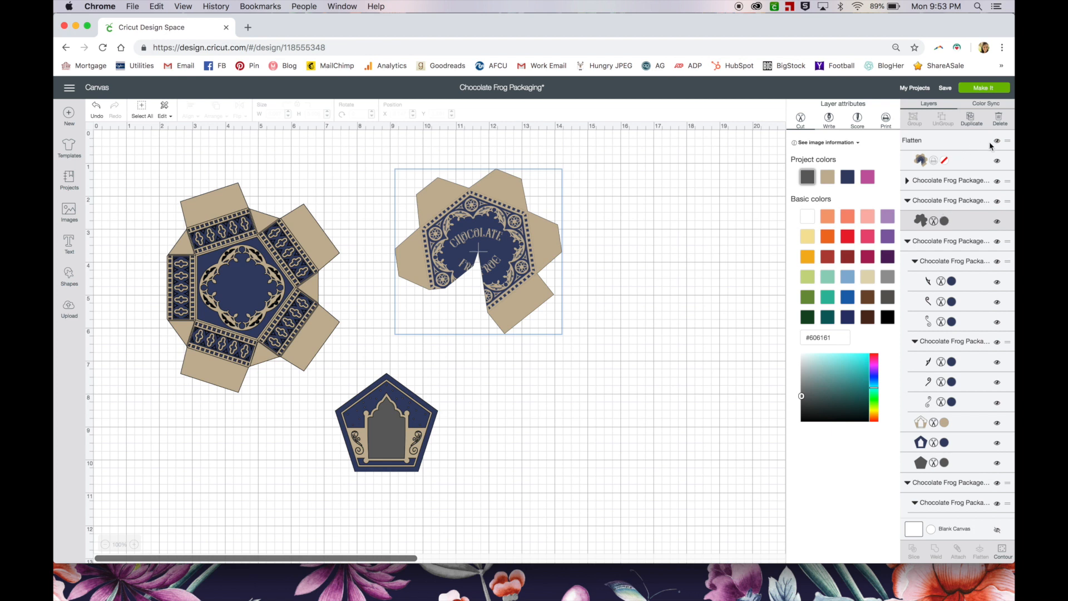
mouse_move(992, 145)
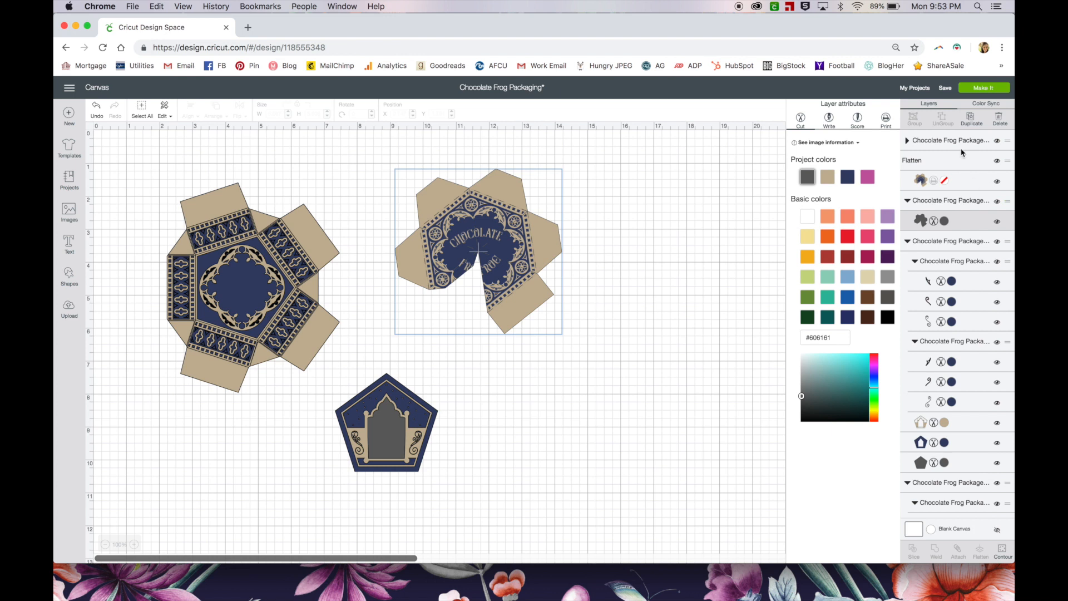
mouse_move(924, 194)
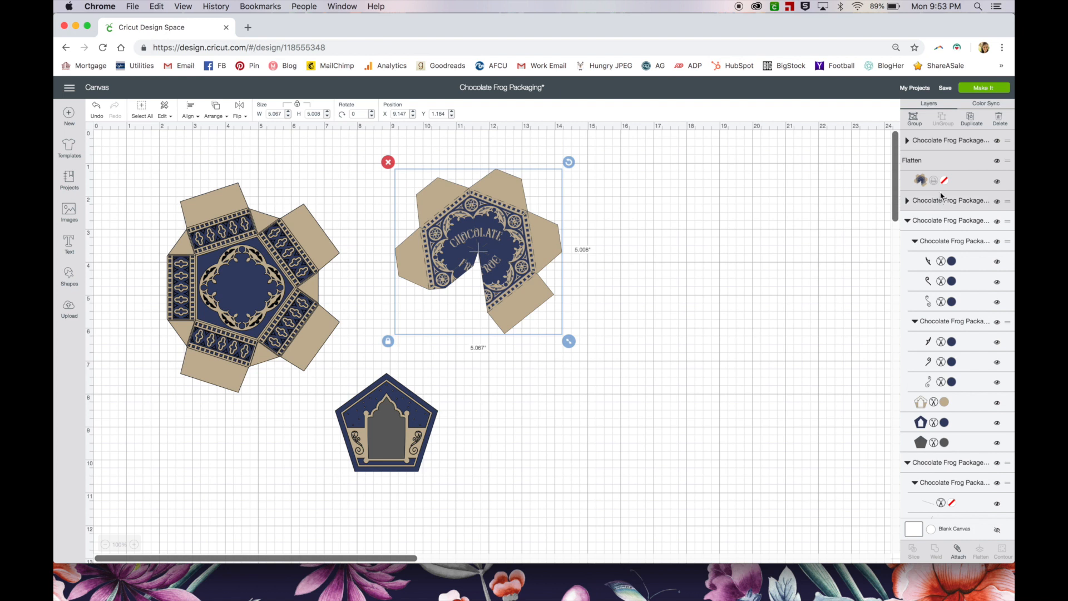
mouse_move(933, 164)
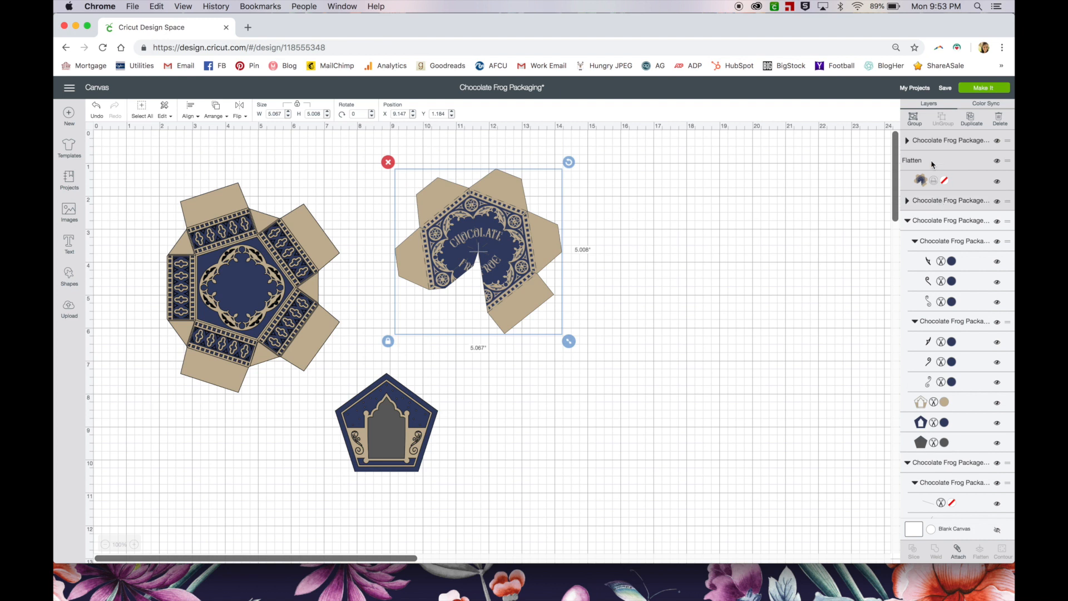
mouse_move(952, 435)
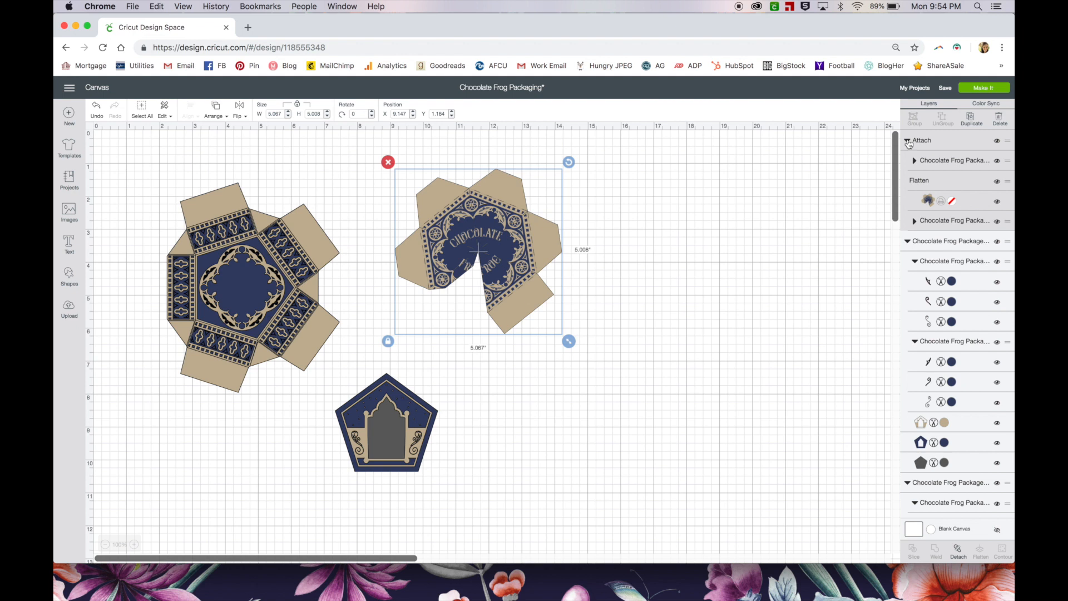
Collapse the attached lid layer set in the Layers list
click(915, 140)
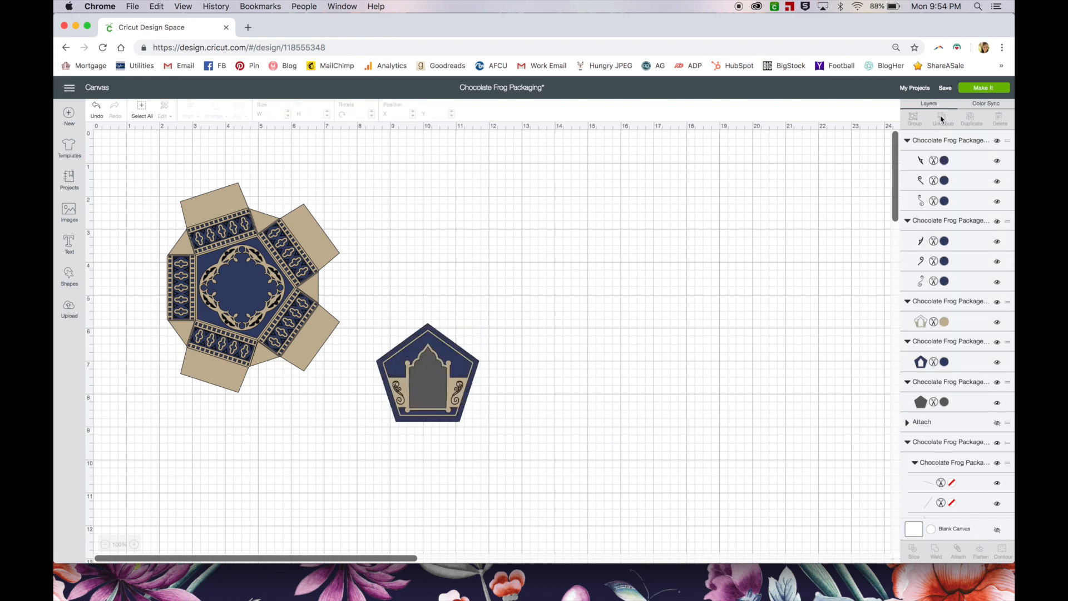
Enlarge the pentagon card slightly to about 3.13 in
click(426, 374)
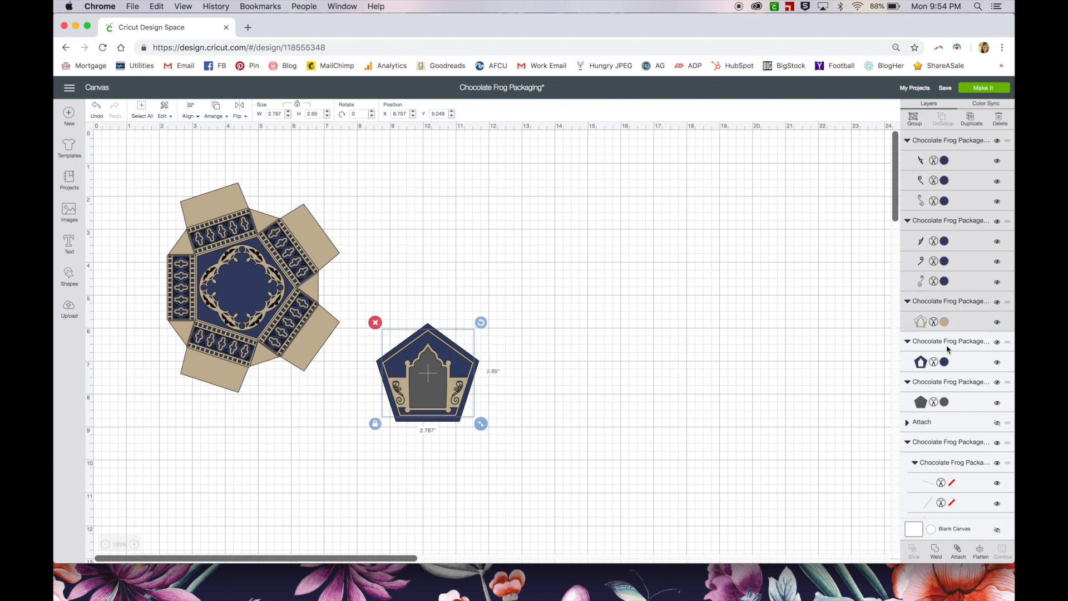
drag(480, 423, 486, 428)
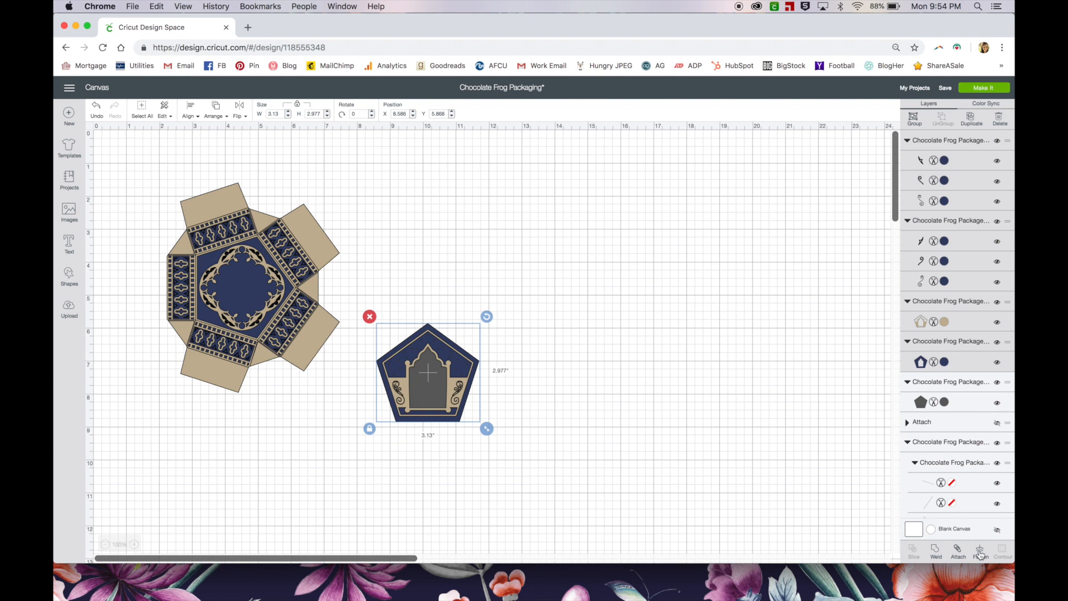
Flatten the card artwork into one print layer and collapse its attached set
click(980, 551)
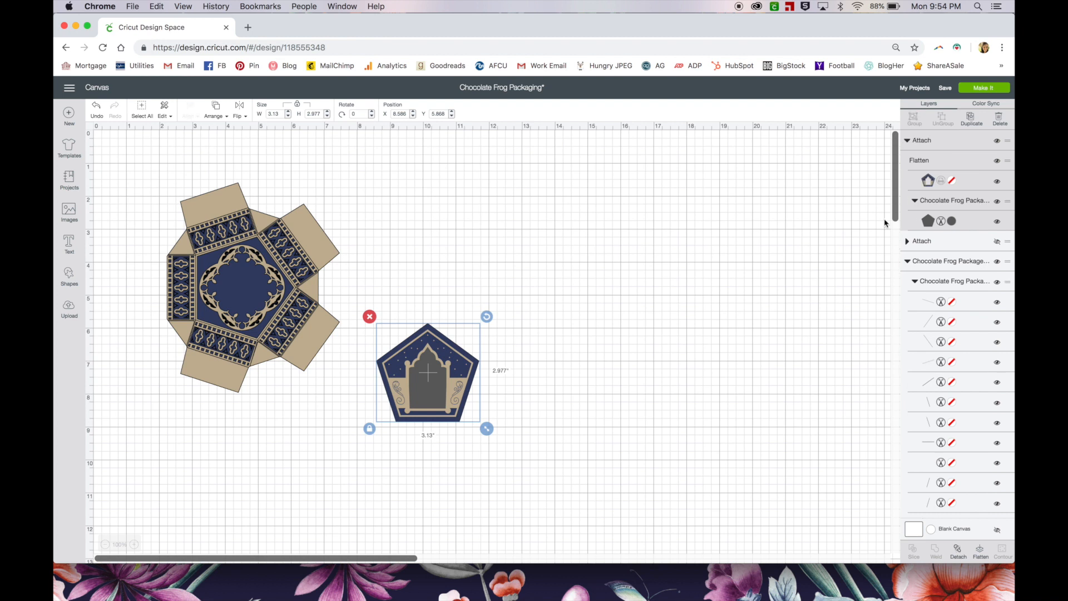
click(908, 140)
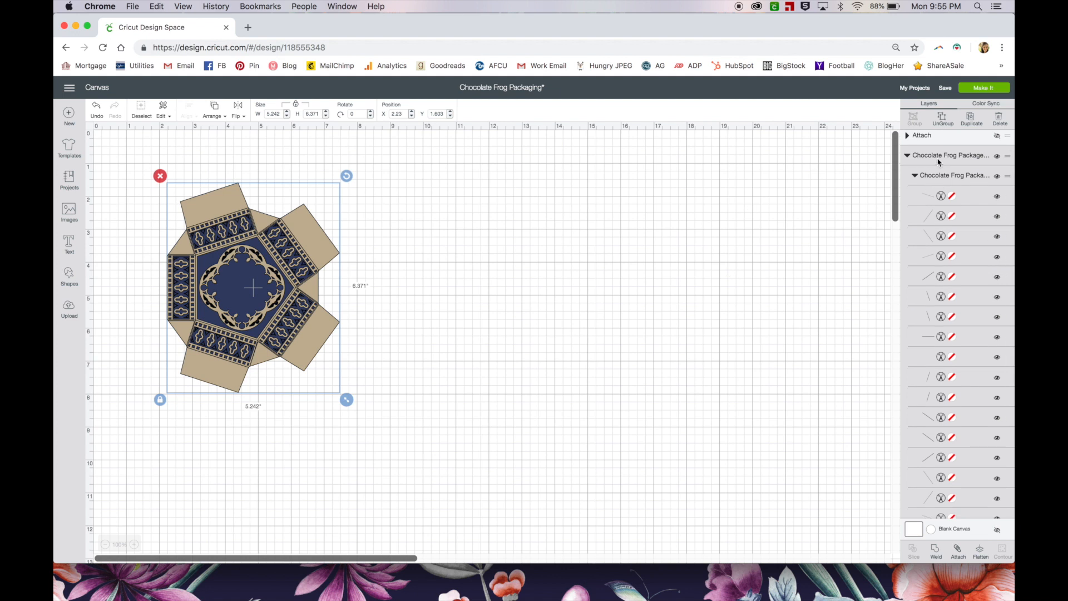
mouse_move(963, 257)
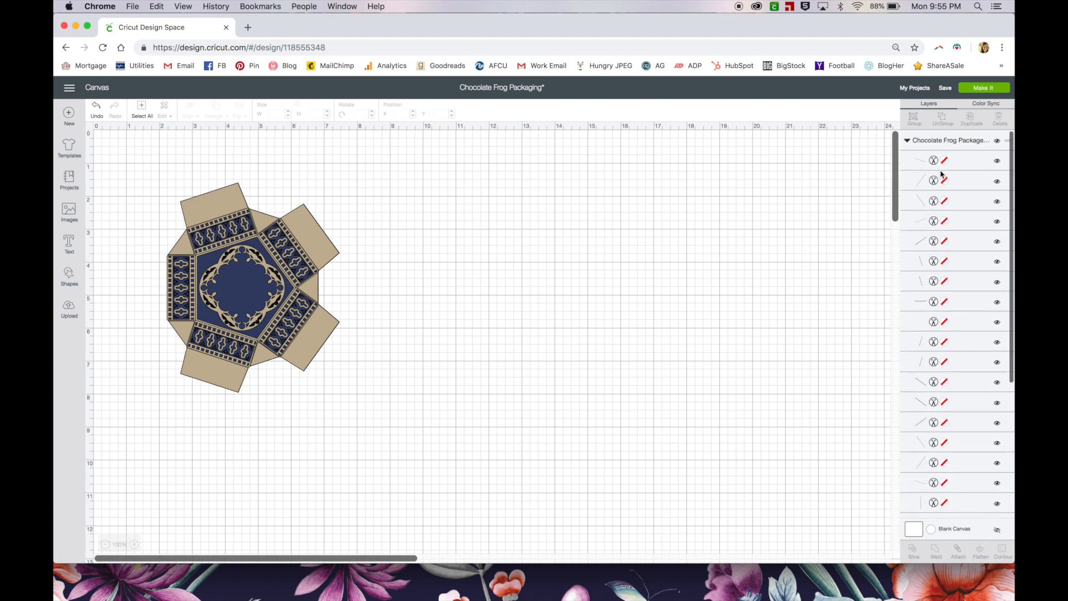
Change every fold line of the large box group from Cut to Score
click(934, 161)
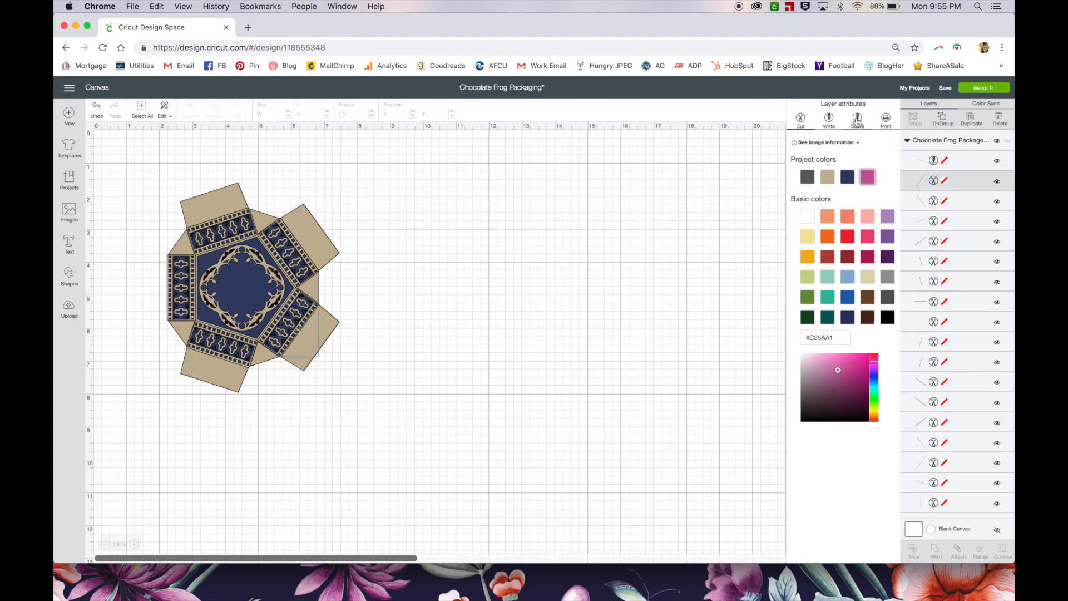
click(858, 119)
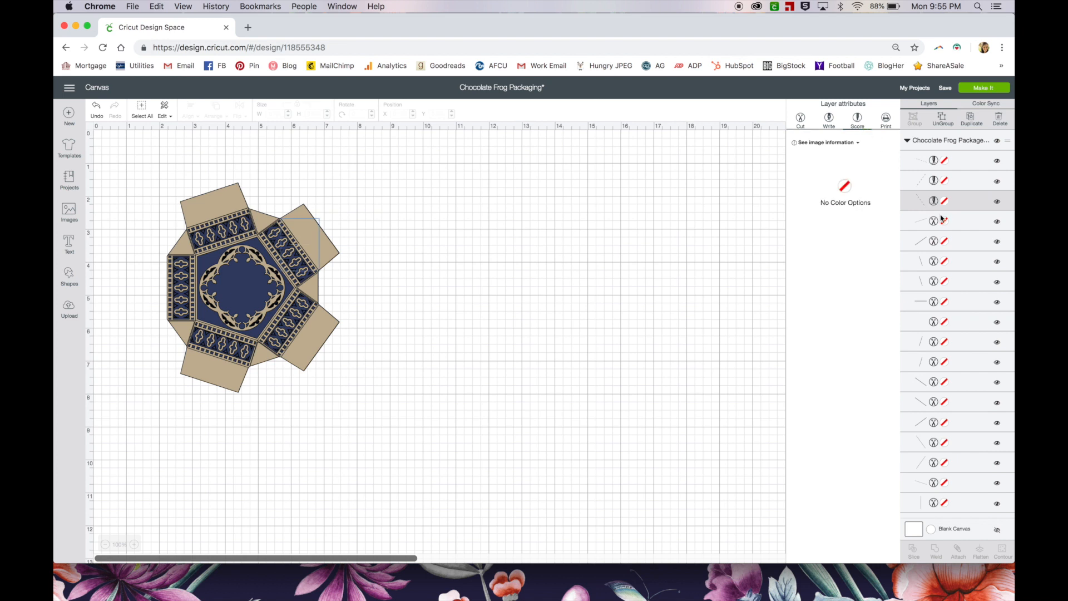
click(934, 242)
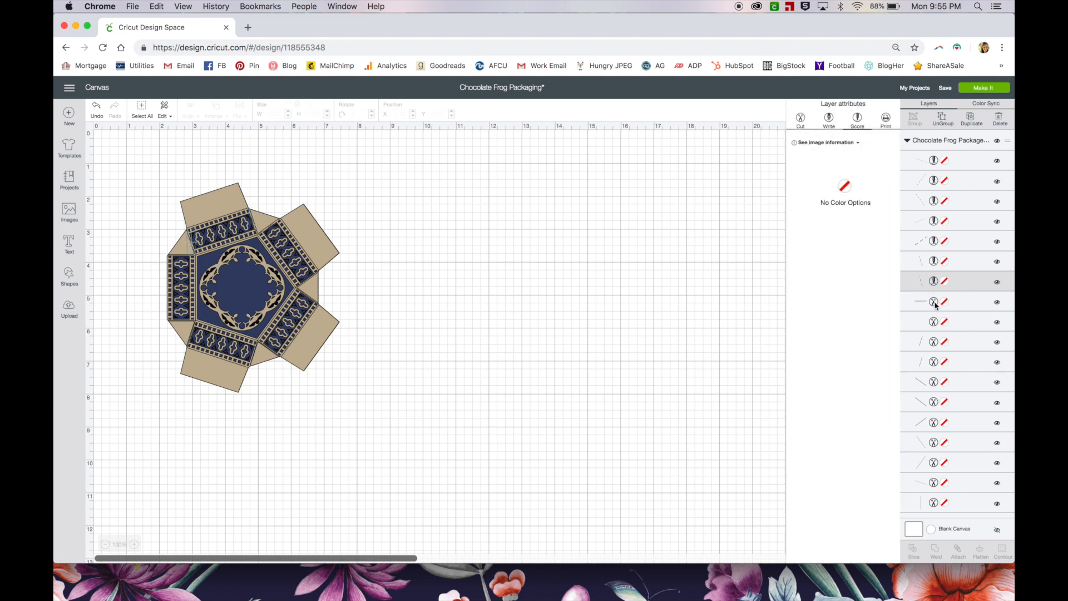
click(935, 301)
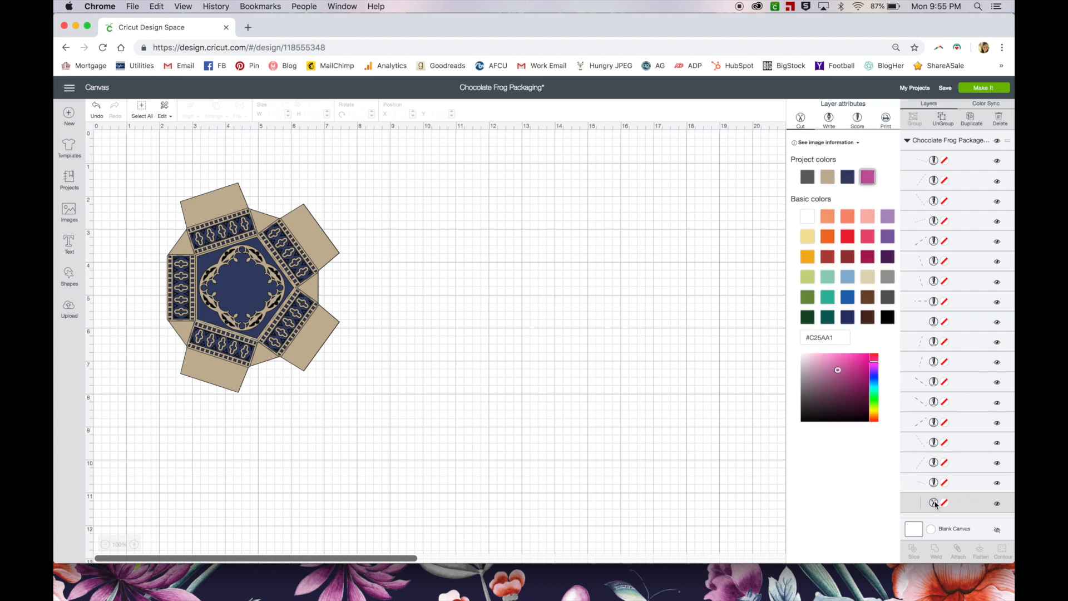
click(935, 504)
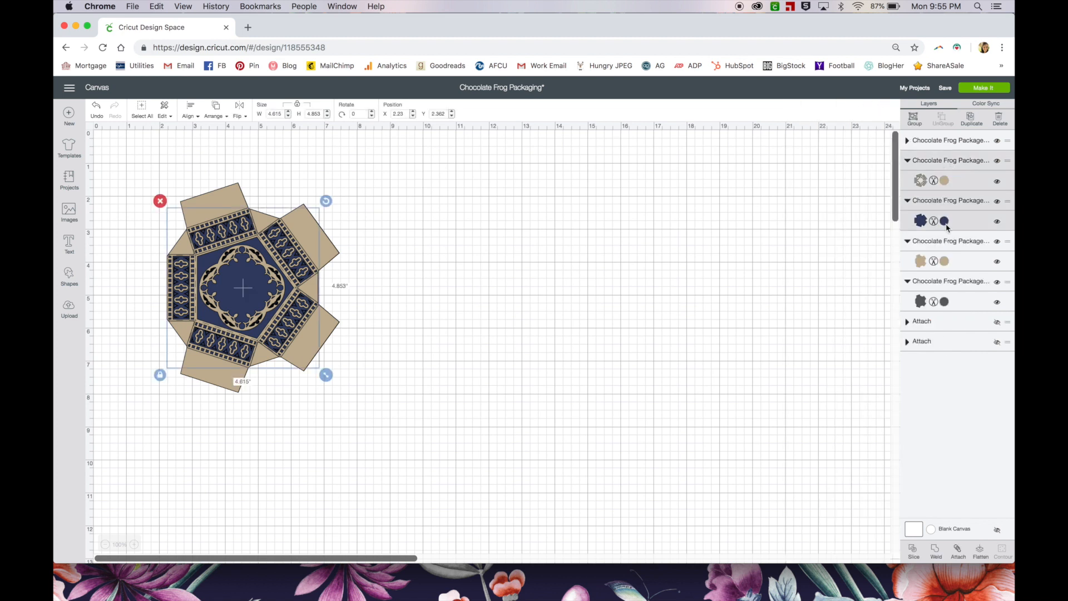
Flatten the whole box artwork into one print layer and attach its score lines
drag(326, 375, 346, 400)
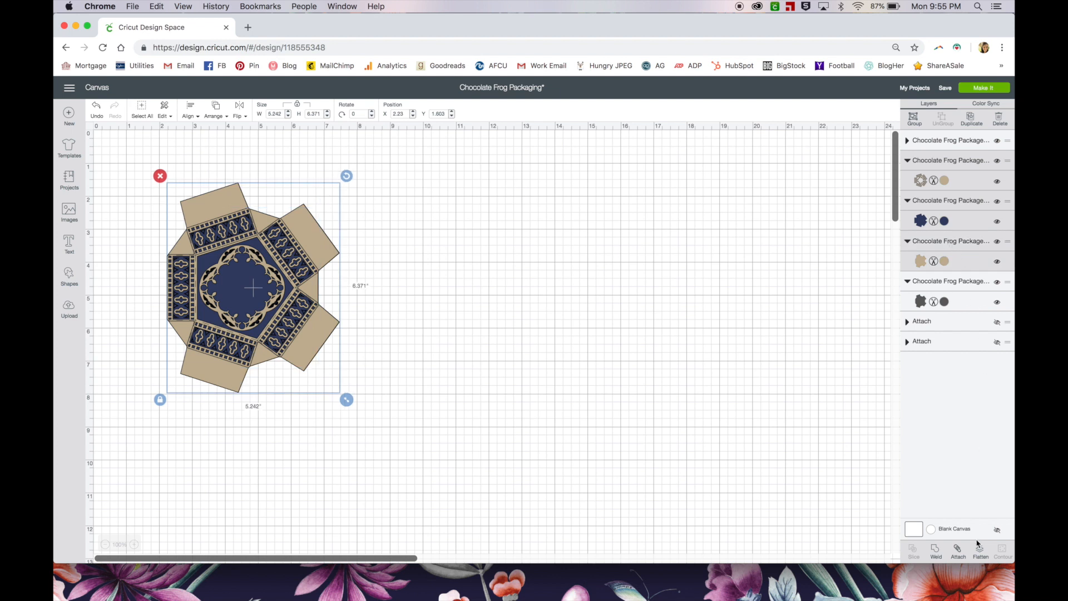
click(979, 548)
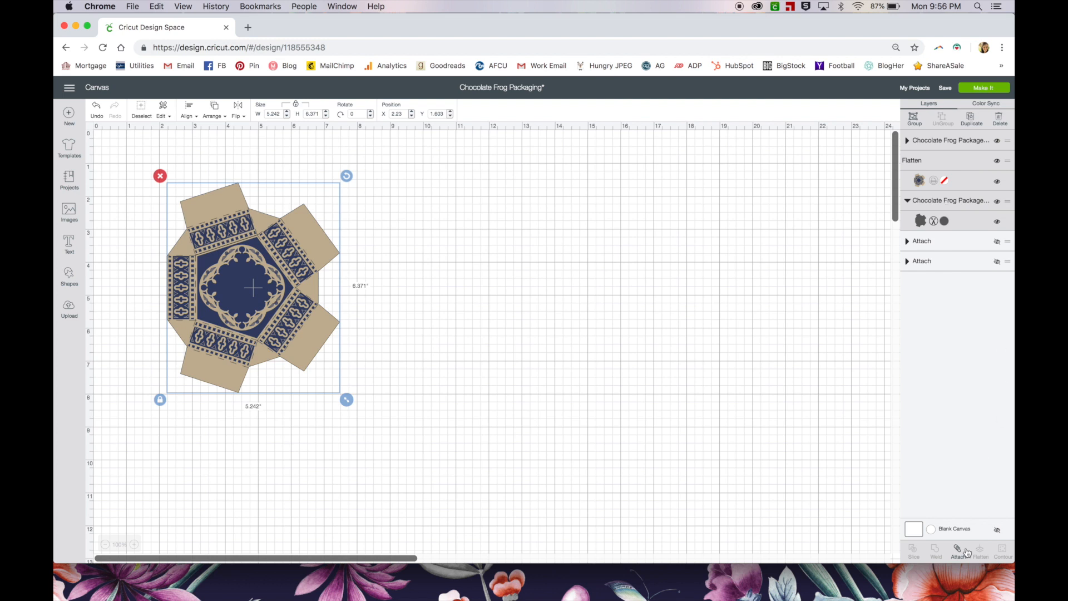
click(958, 551)
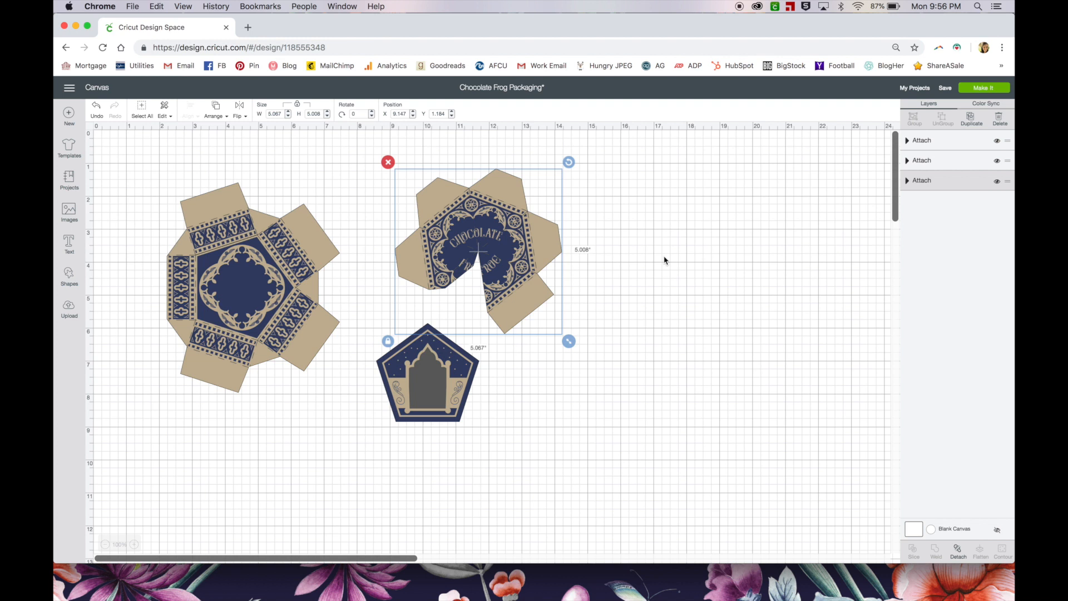
mouse_move(582, 401)
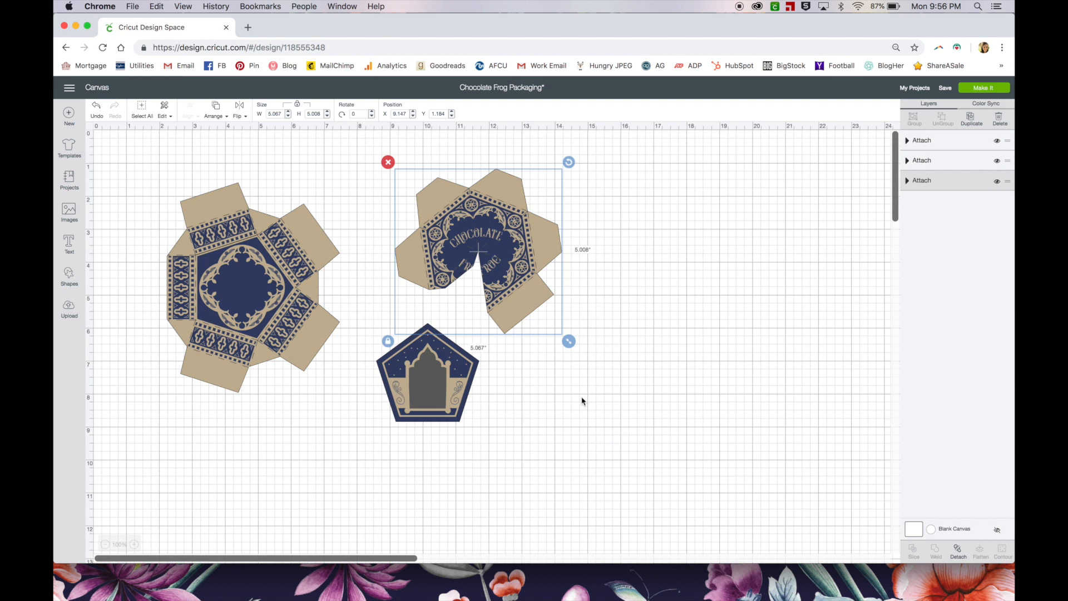
mouse_move(531, 269)
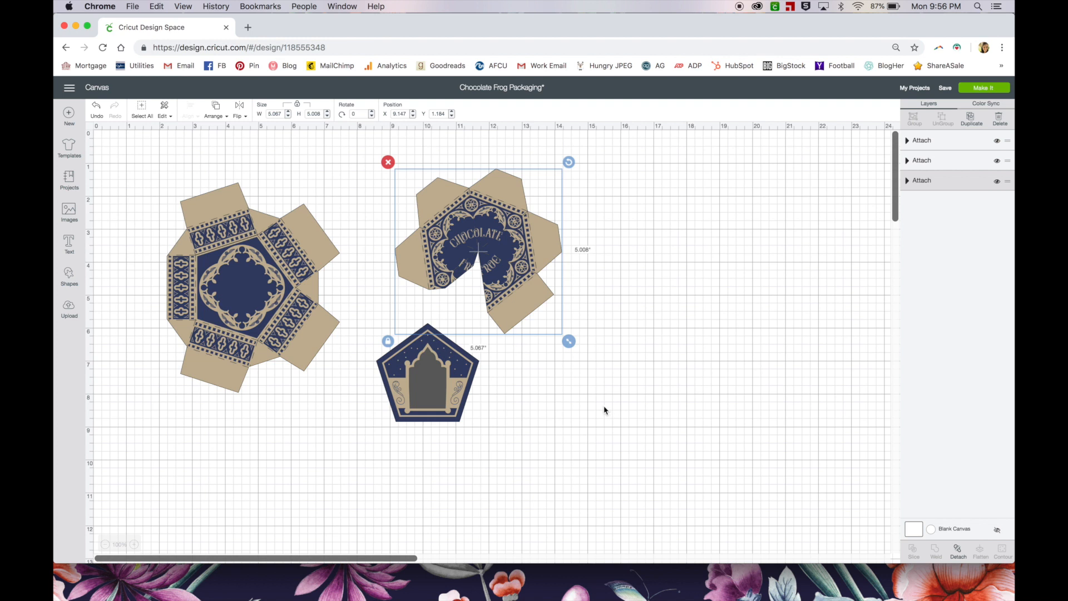
mouse_move(588, 405)
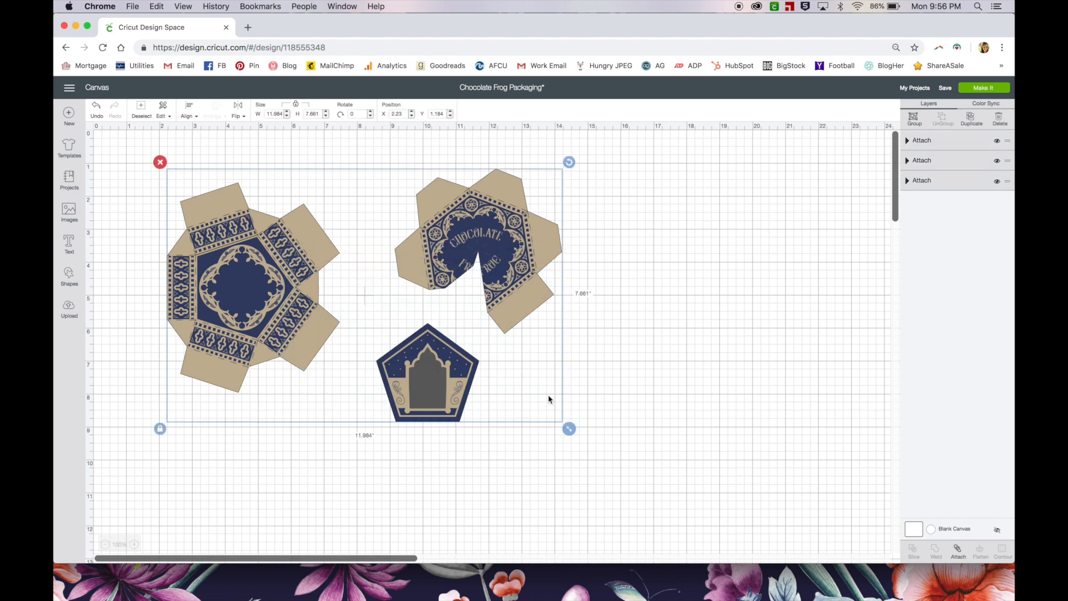
Scale all three pieces together to about 14.4 by 9.2 in, then deselect
drag(568, 428, 591, 442)
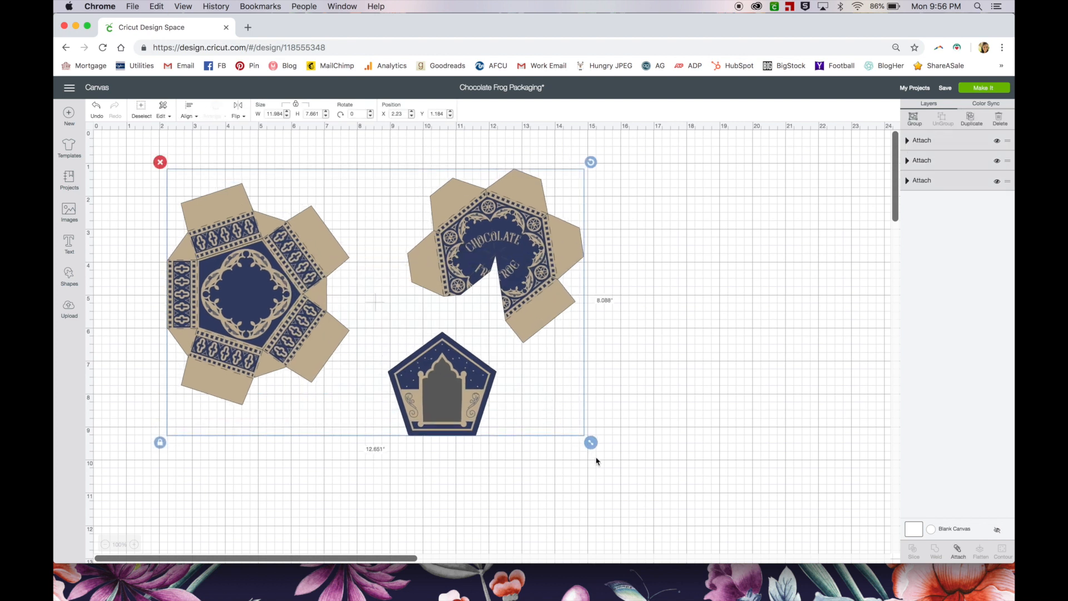
drag(591, 442, 641, 474)
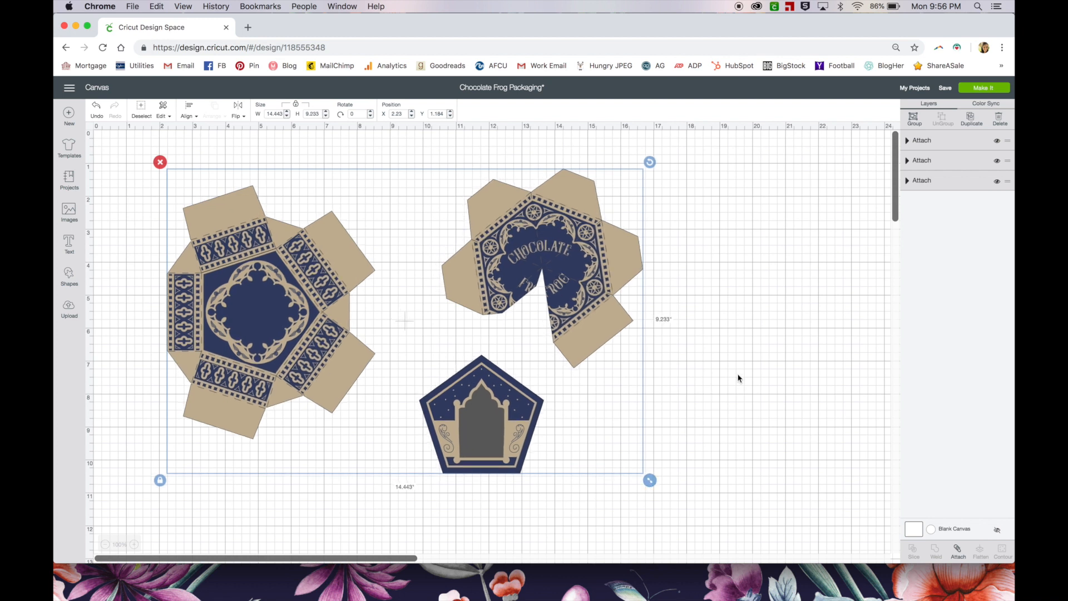
mouse_move(732, 341)
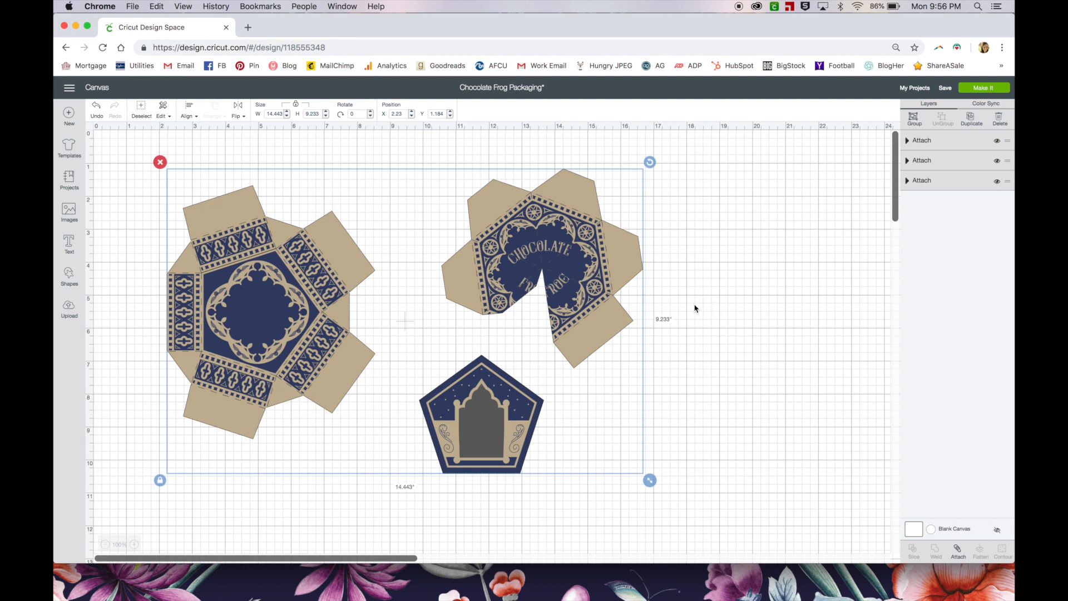
mouse_move(713, 293)
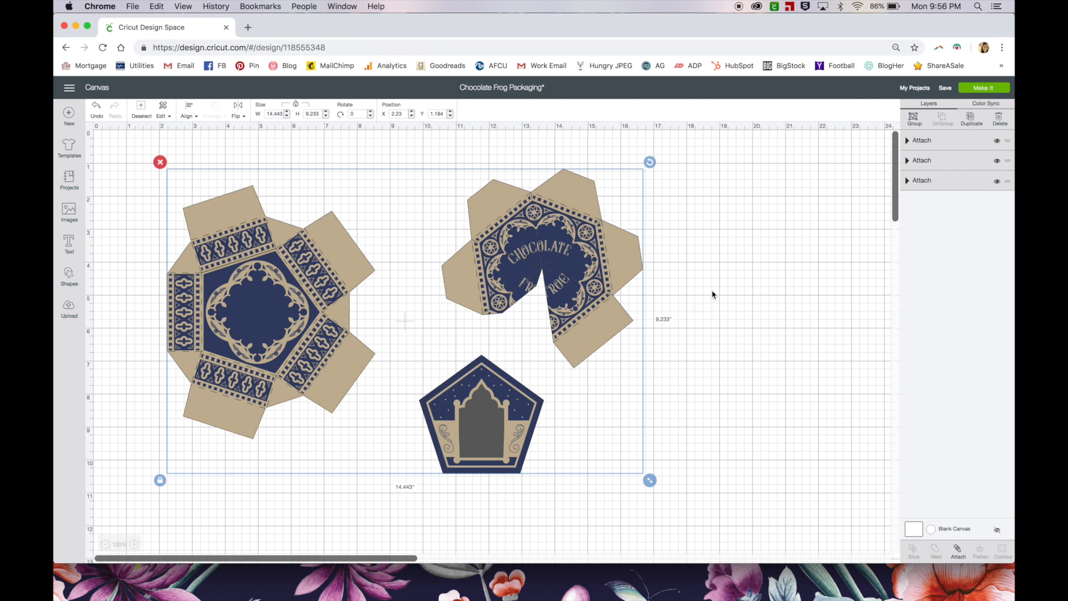
click(712, 294)
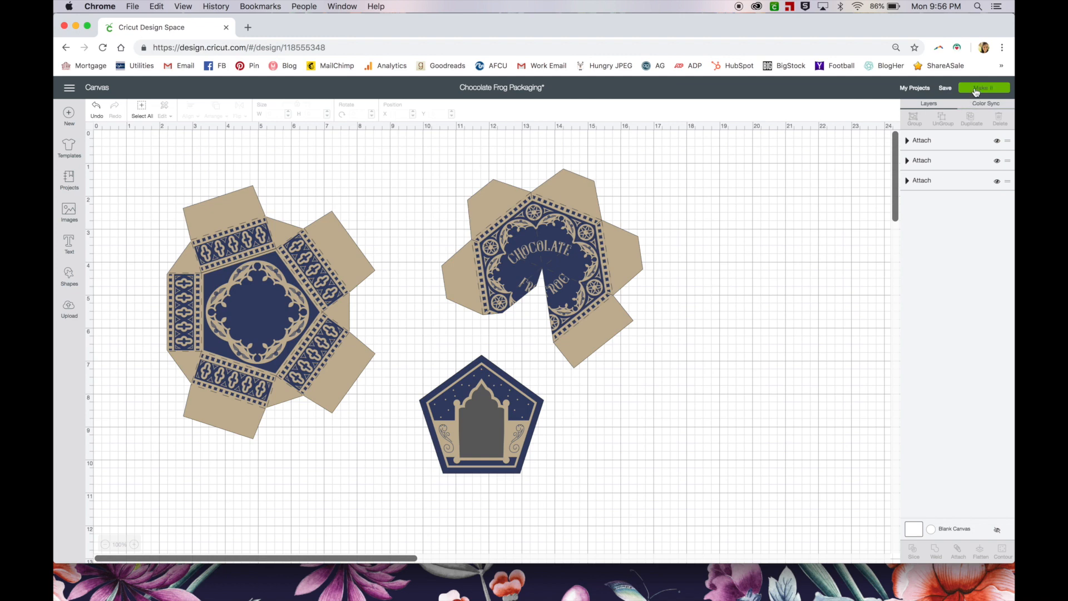
Send the project to Make It and preview the Chocolate Frog box mat
click(983, 87)
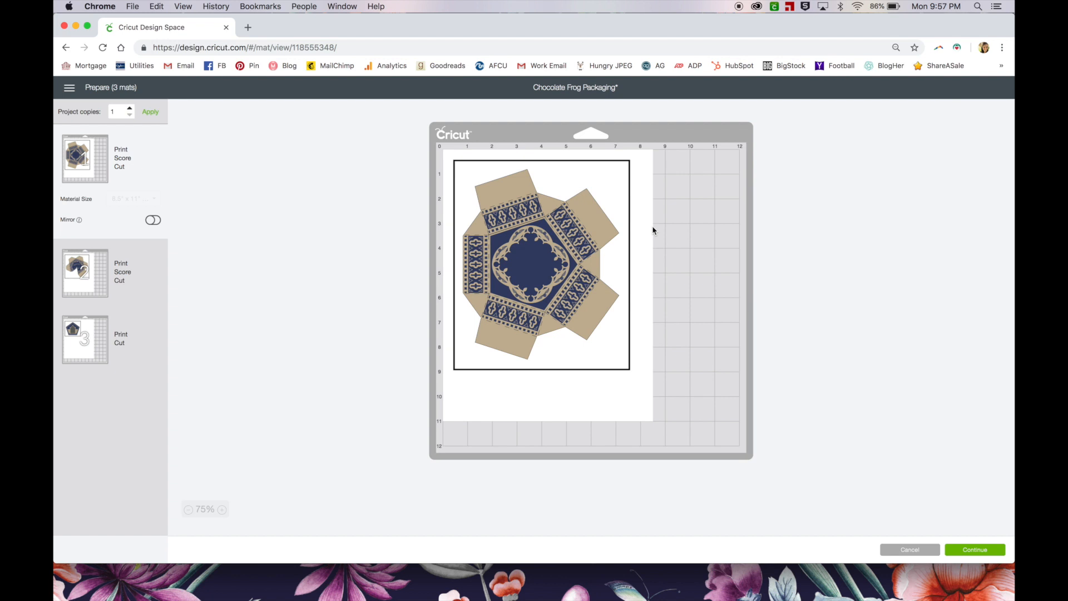
mouse_move(657, 170)
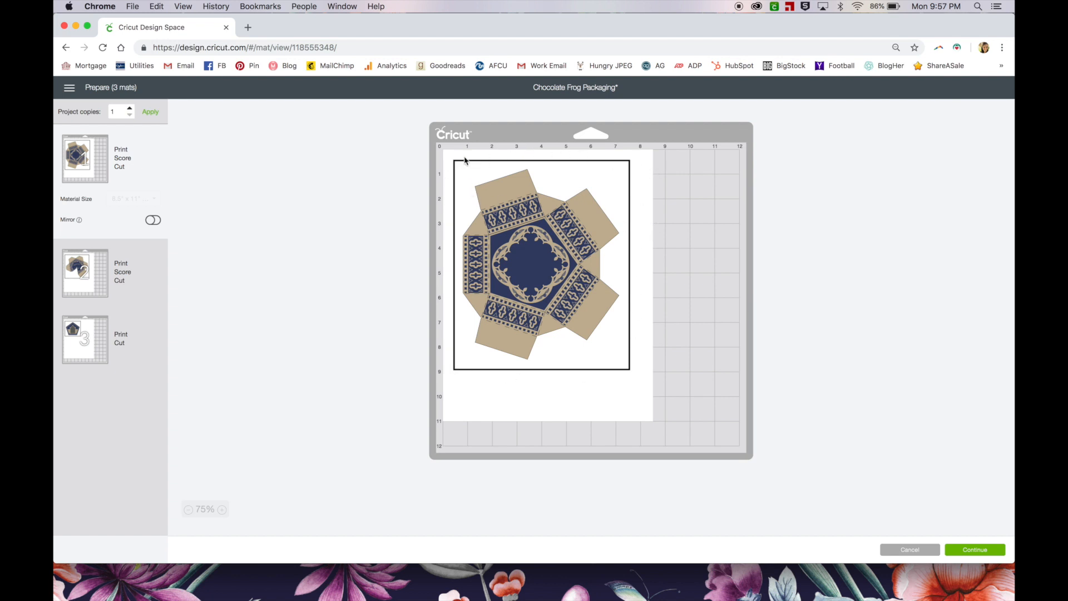
mouse_move(590, 156)
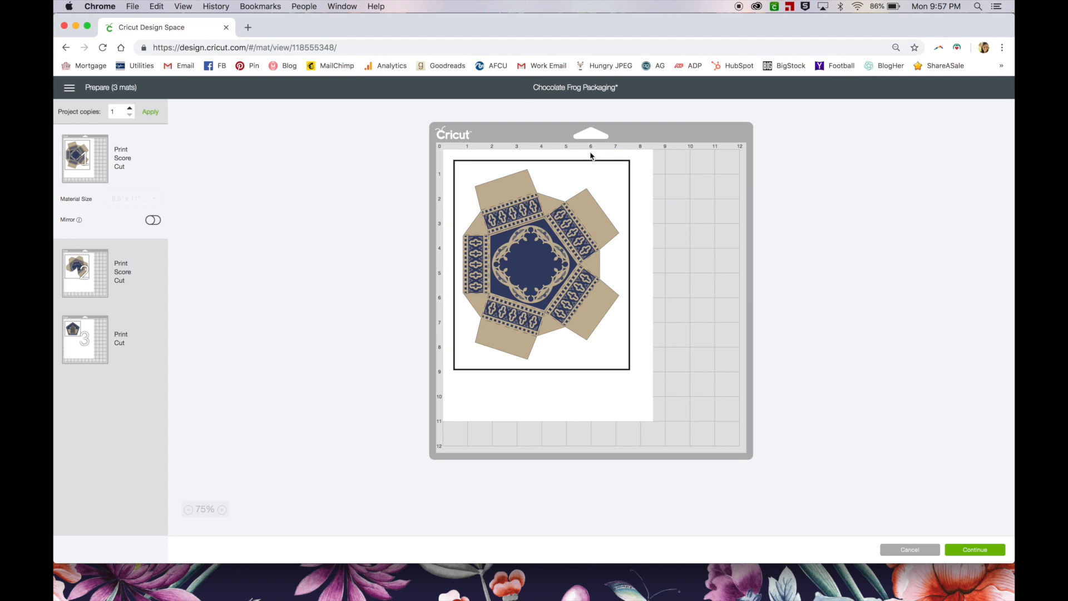
mouse_move(590, 164)
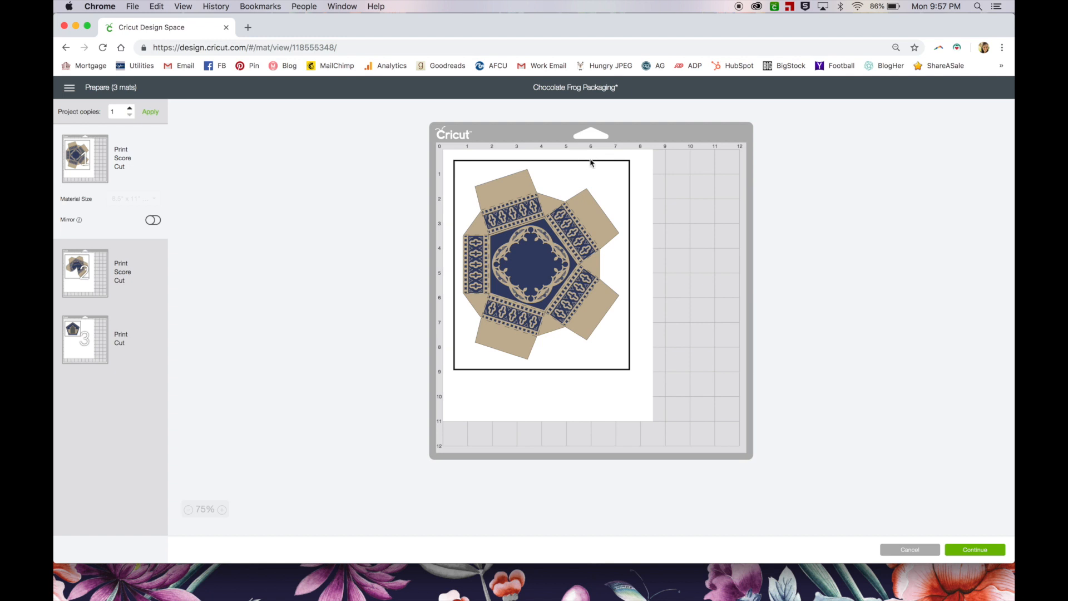
mouse_move(630, 163)
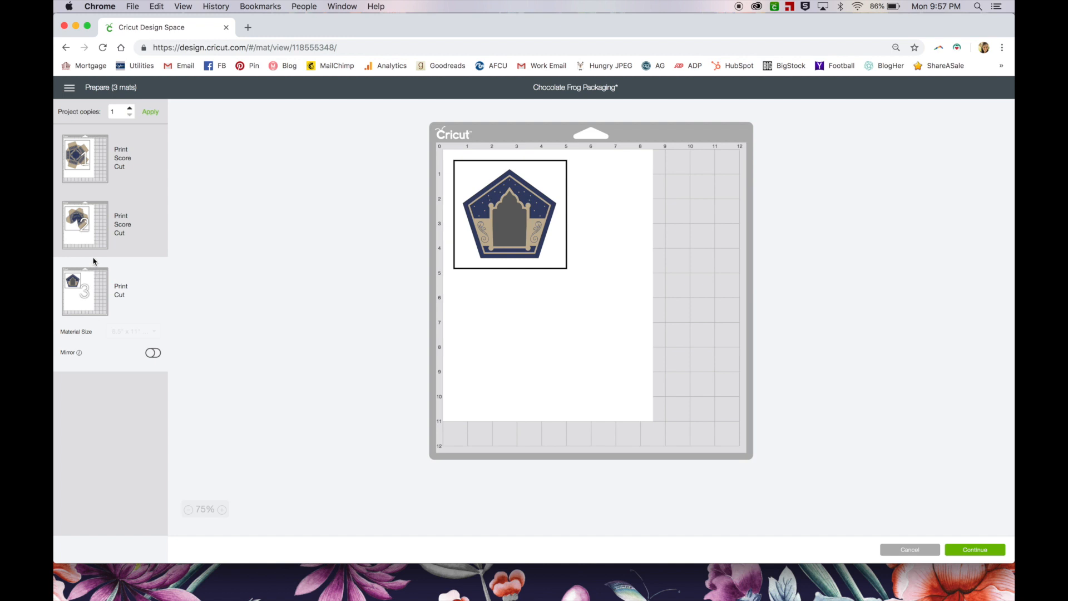
mouse_move(99, 225)
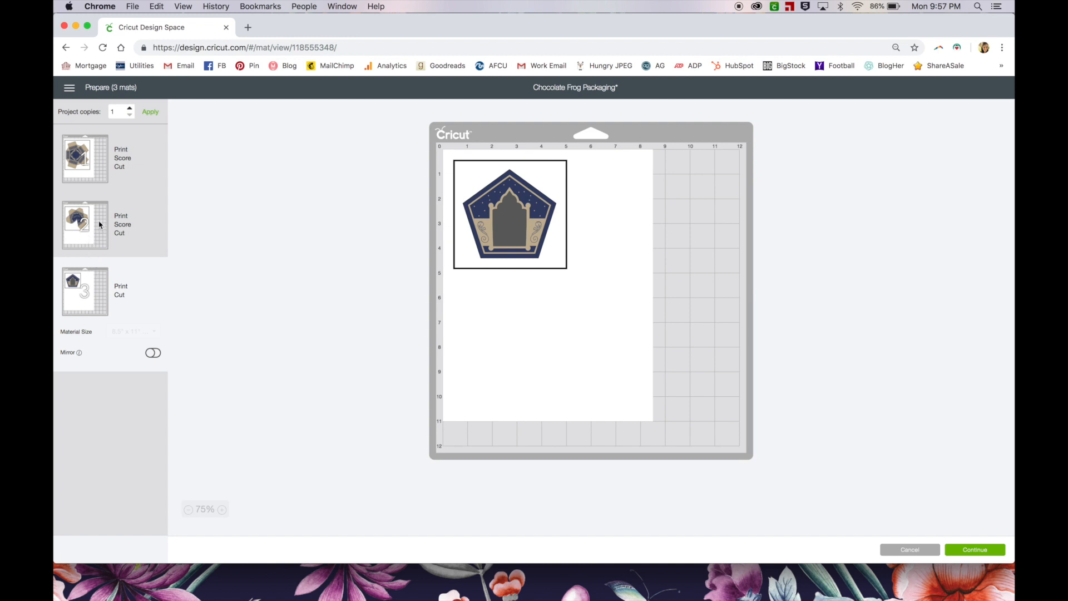
click(84, 225)
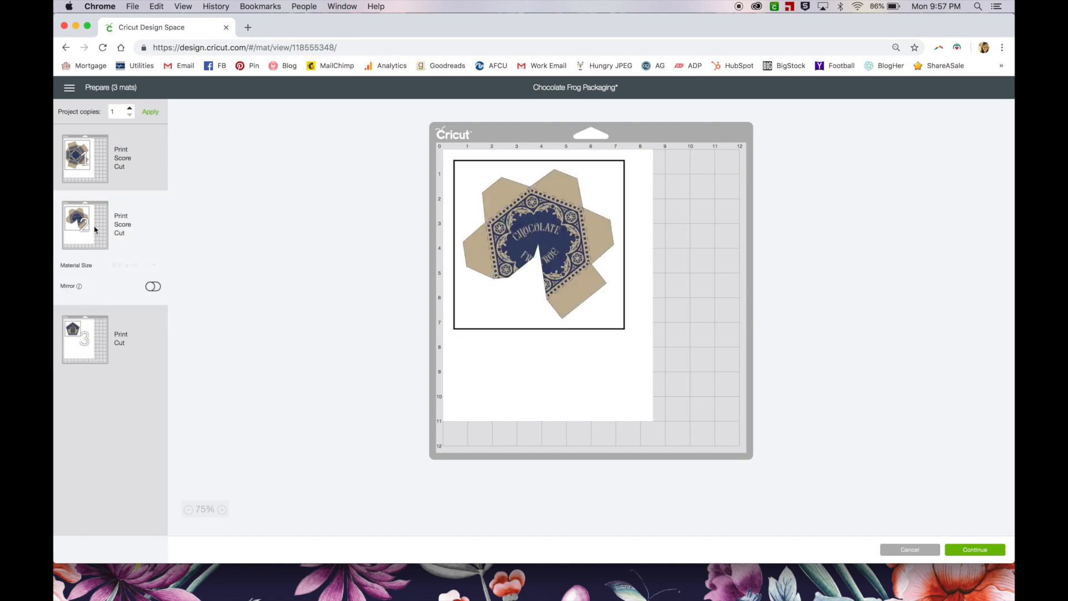